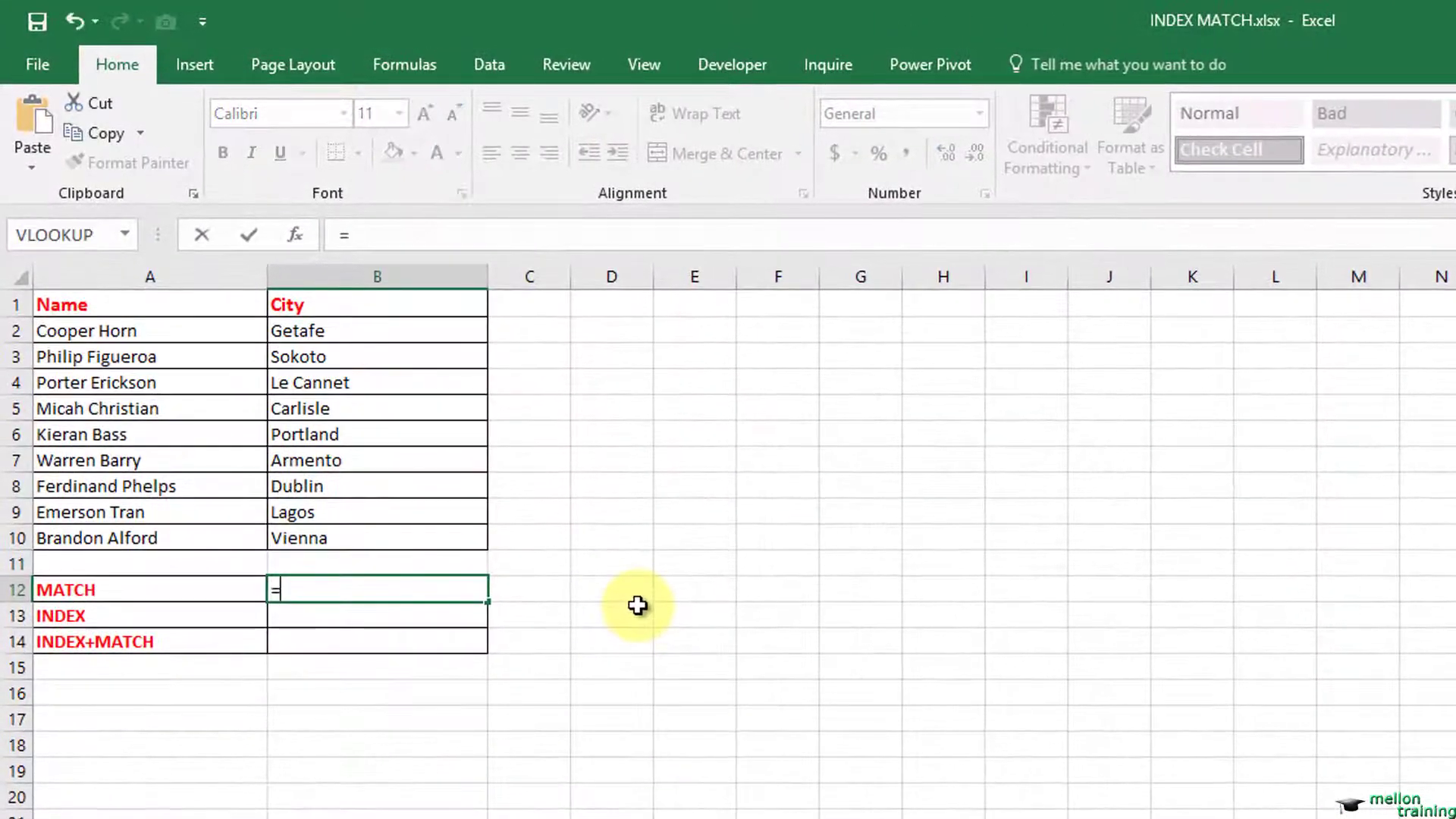
text(MATCH()
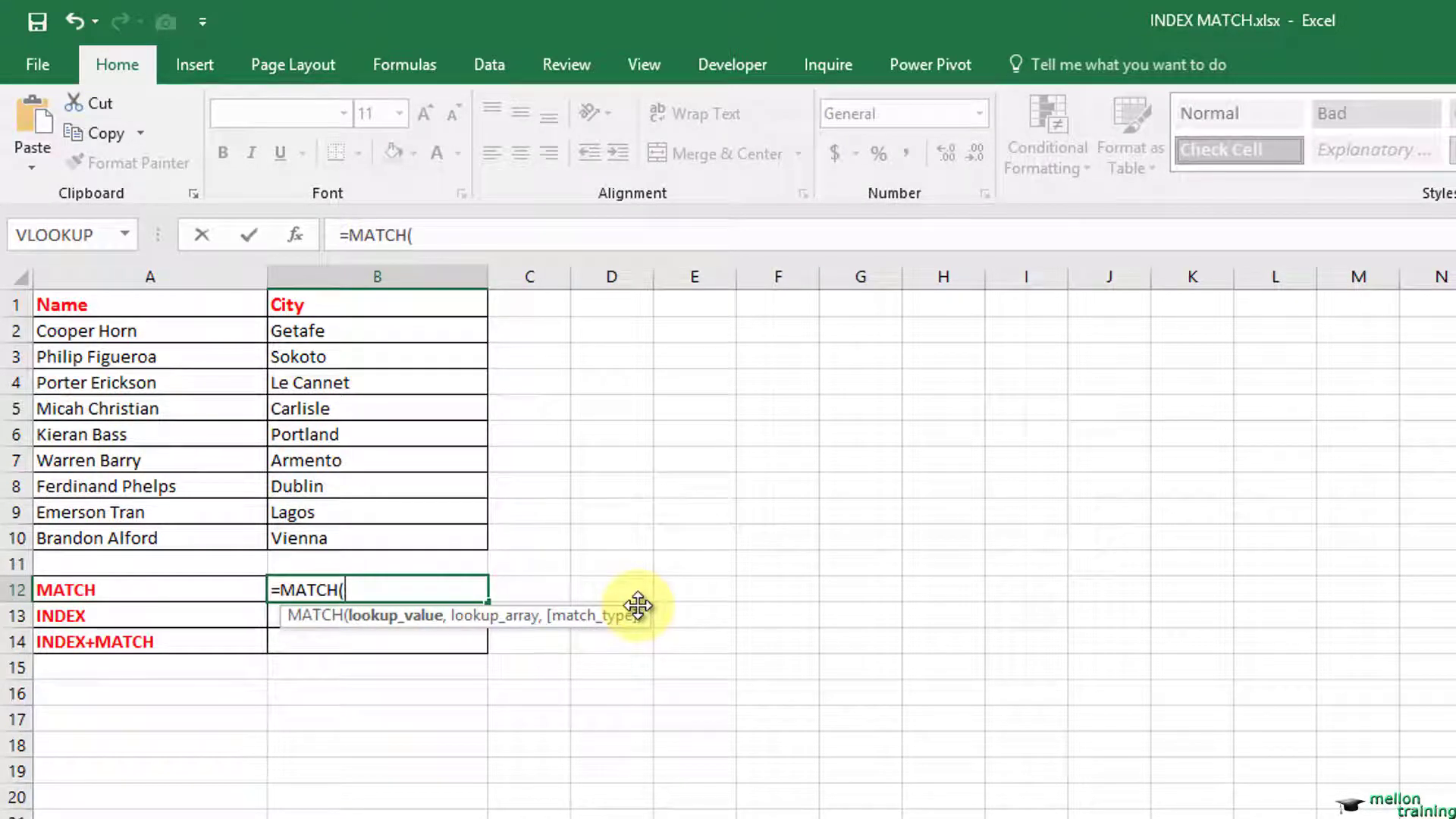
click(87, 459)
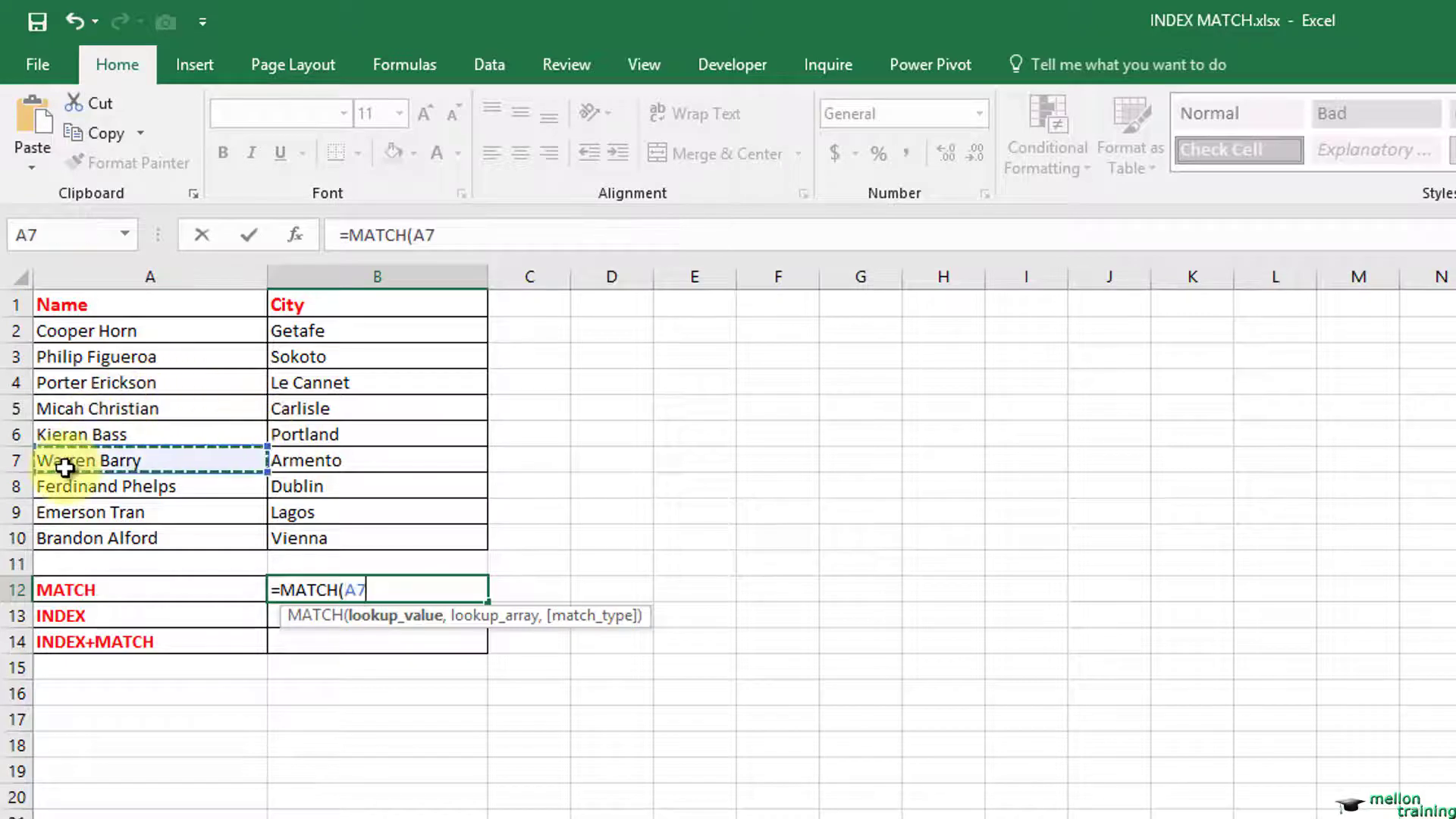
text(,)
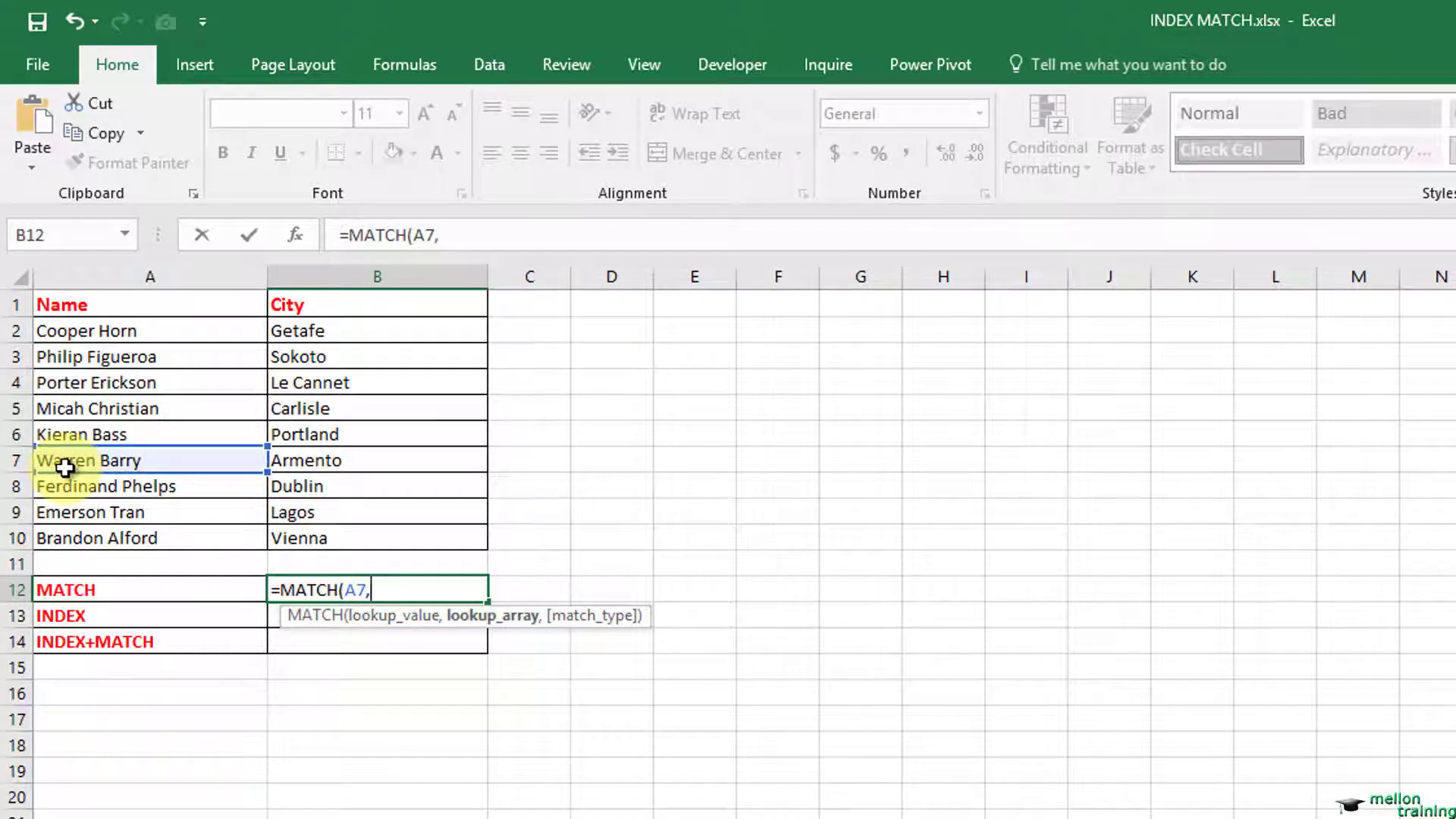
click(149, 330)
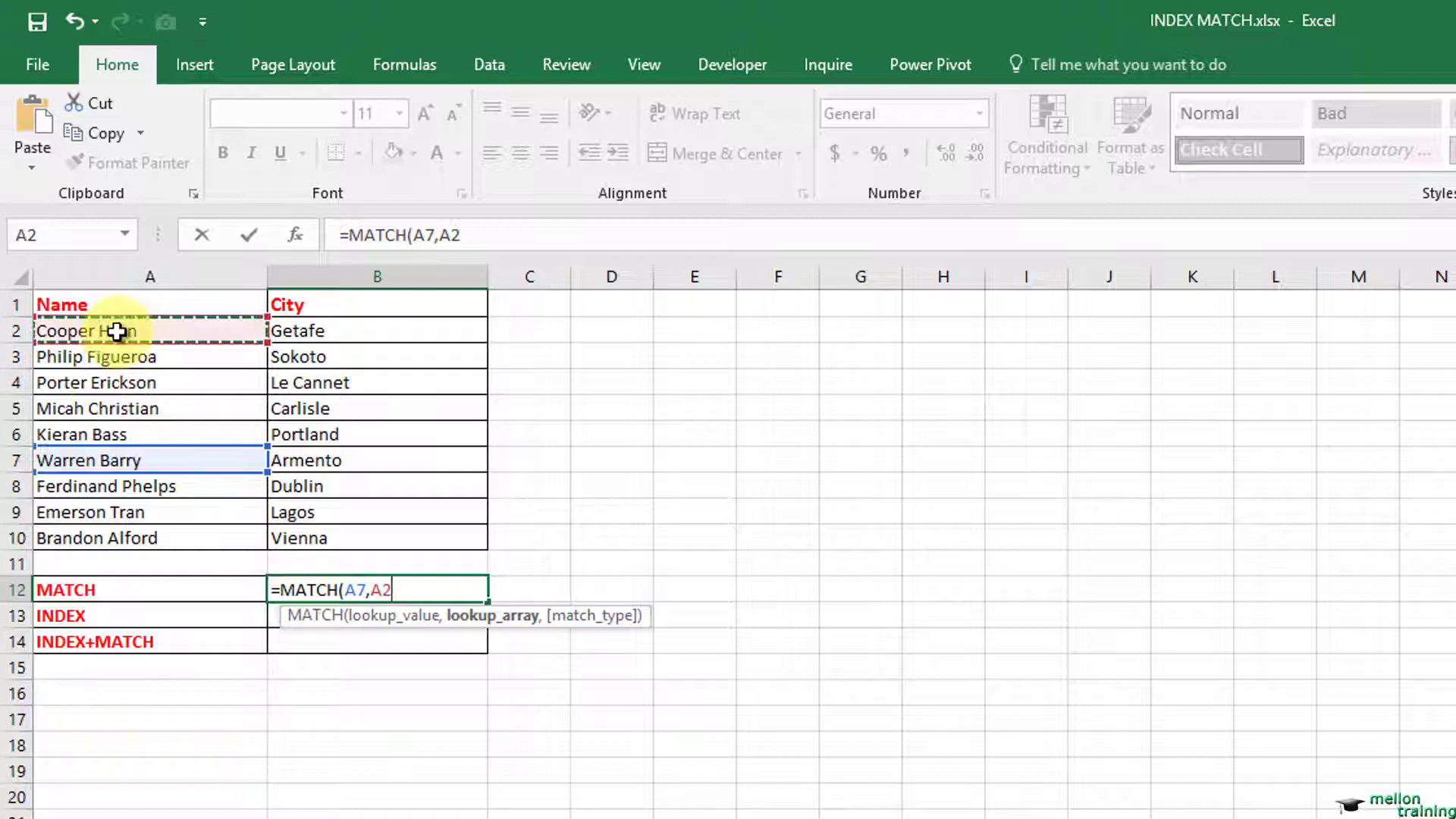
drag(121, 330, 121, 538)
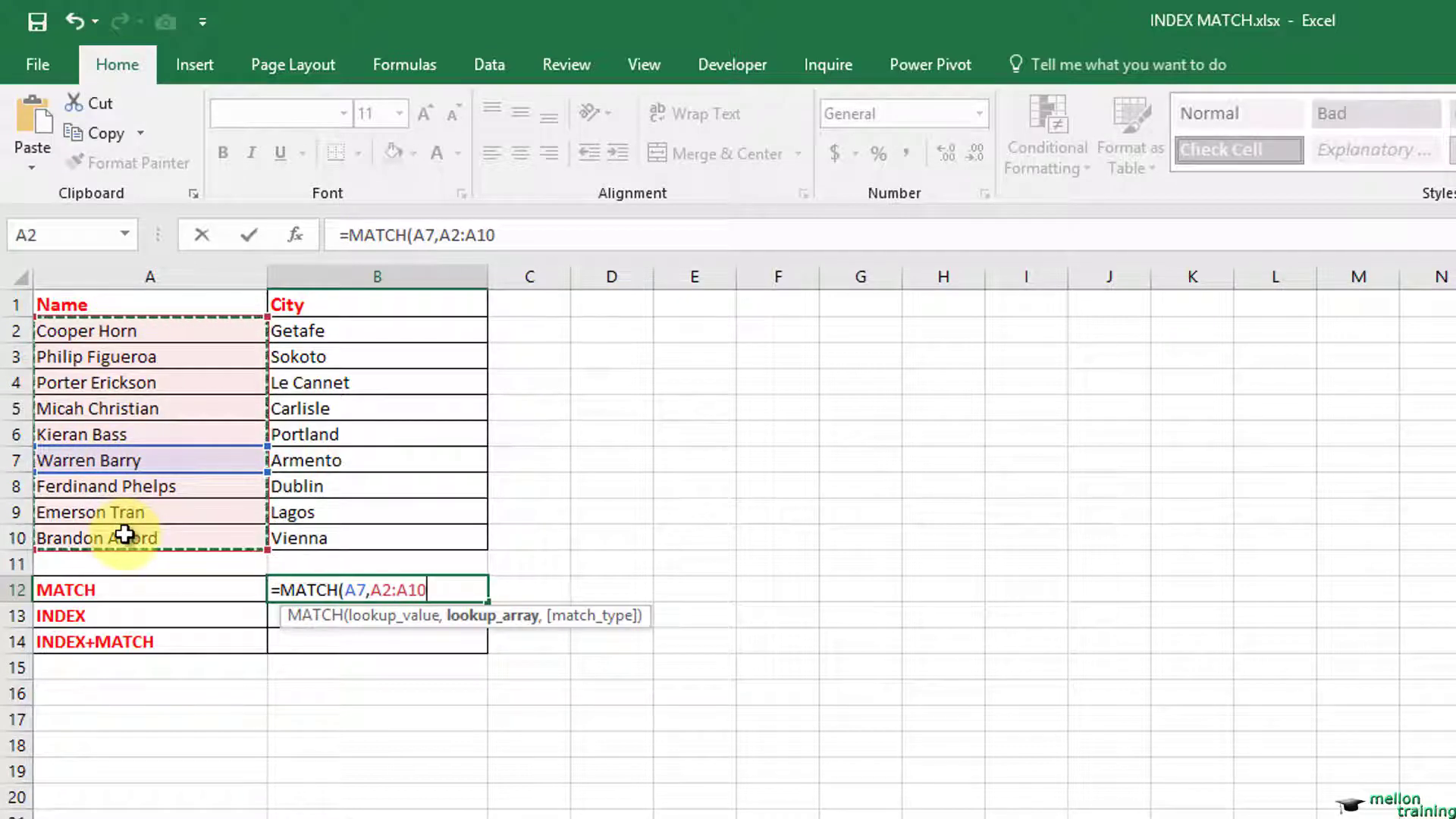
text(,)
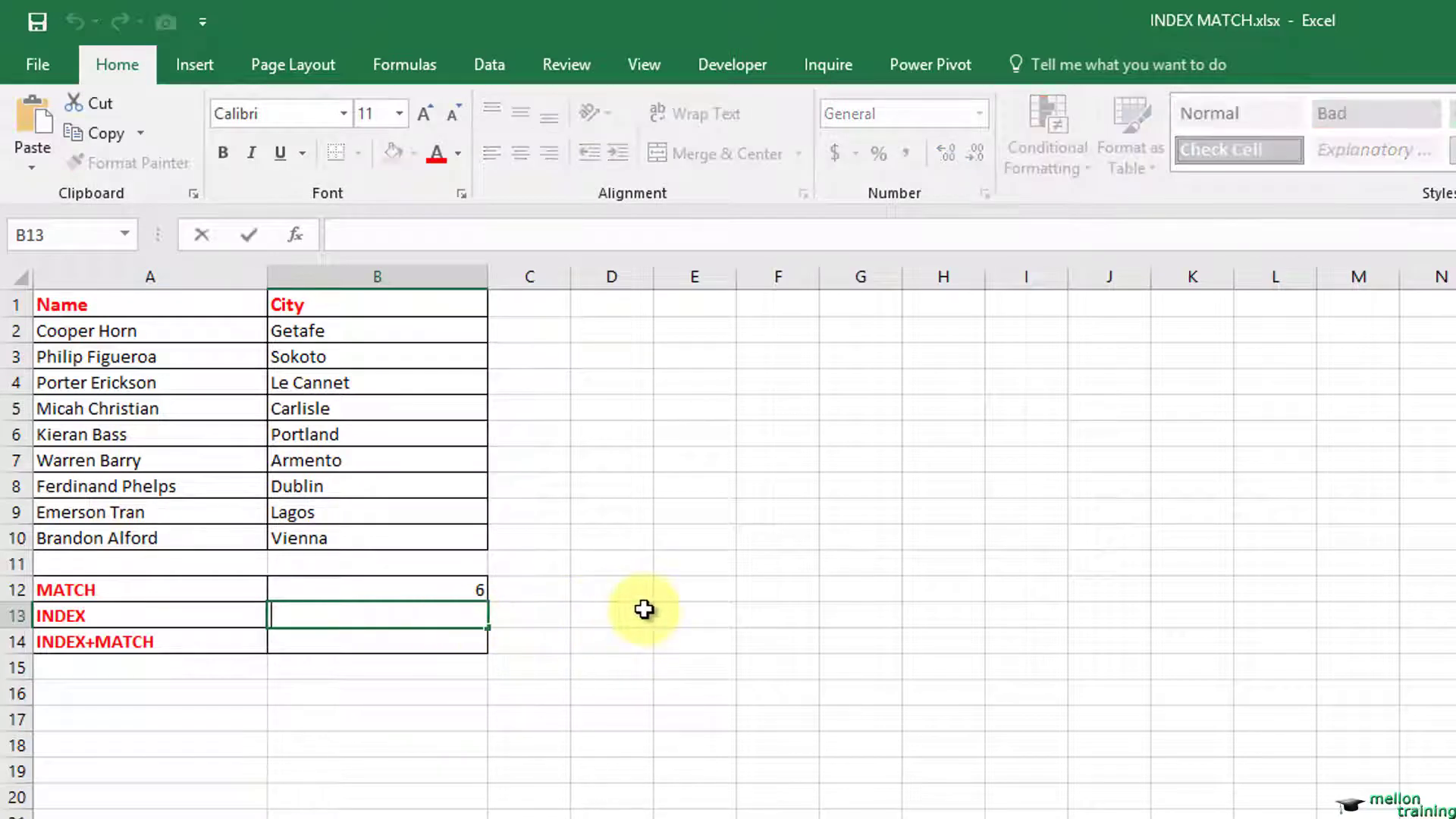
- Enter =INDEX(B2:B10,B12) in B13 to return the city at the matched row
text(=i)
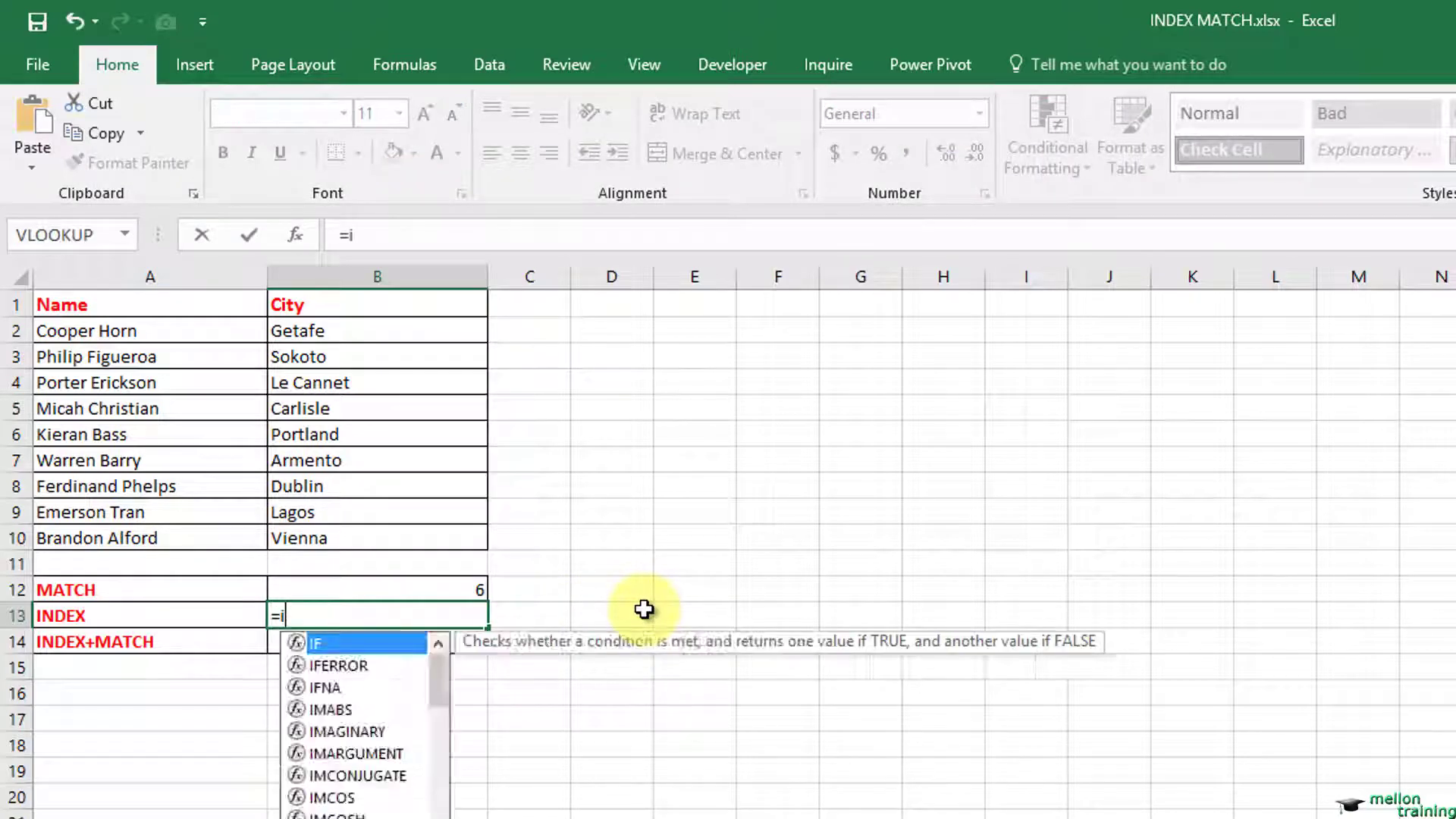
text(ndex)
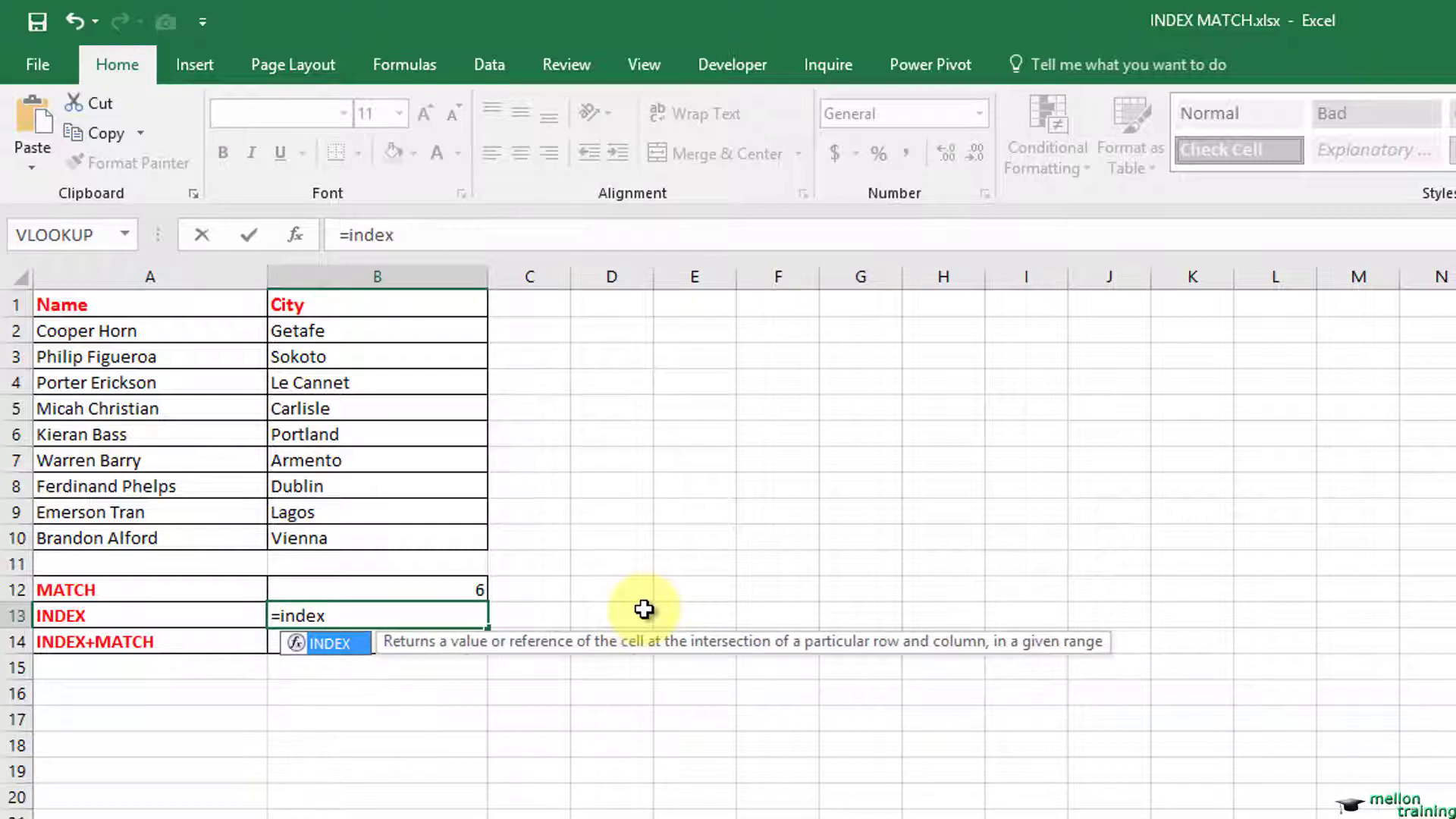
text(()
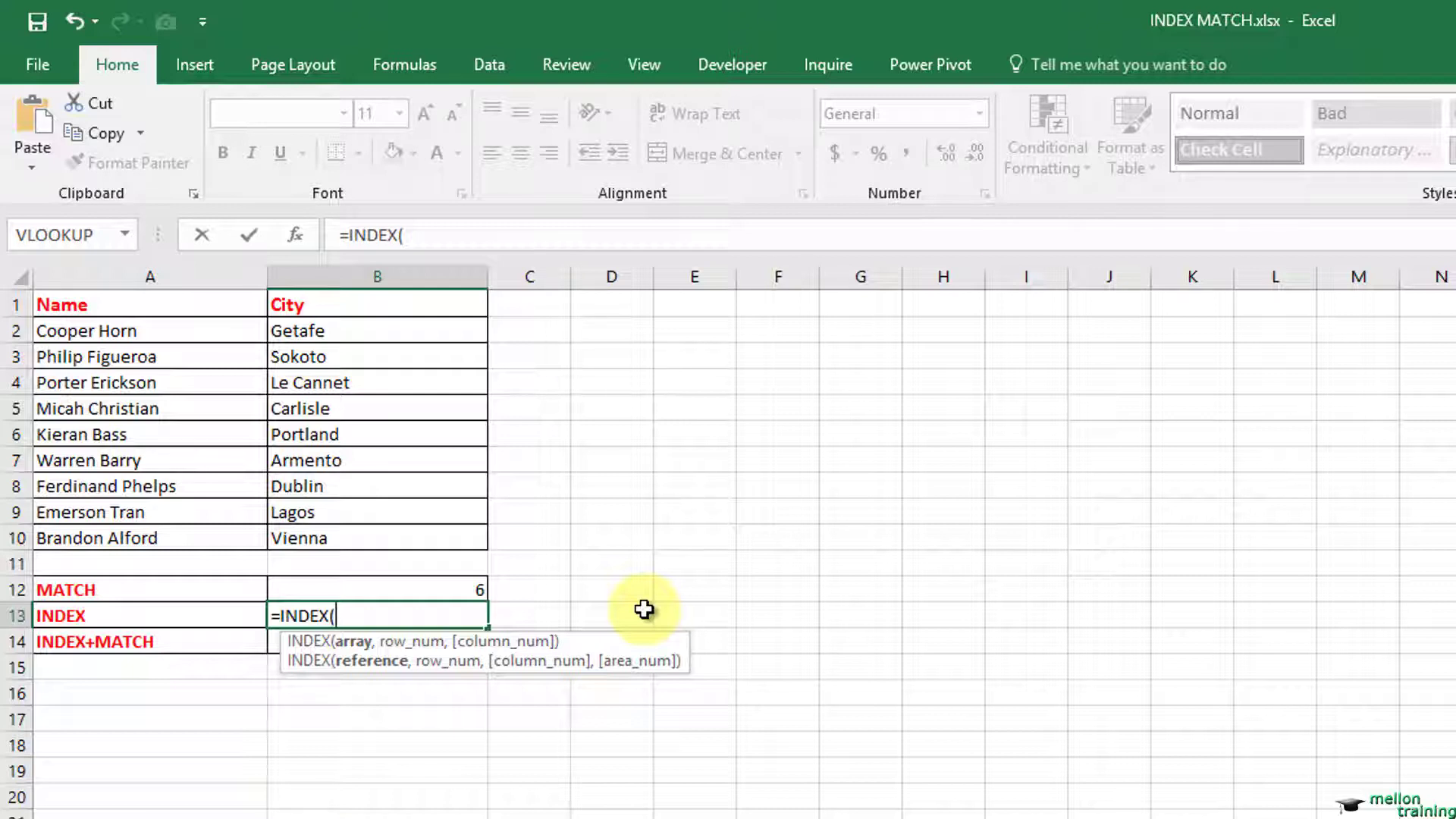
drag(376, 330, 376, 537)
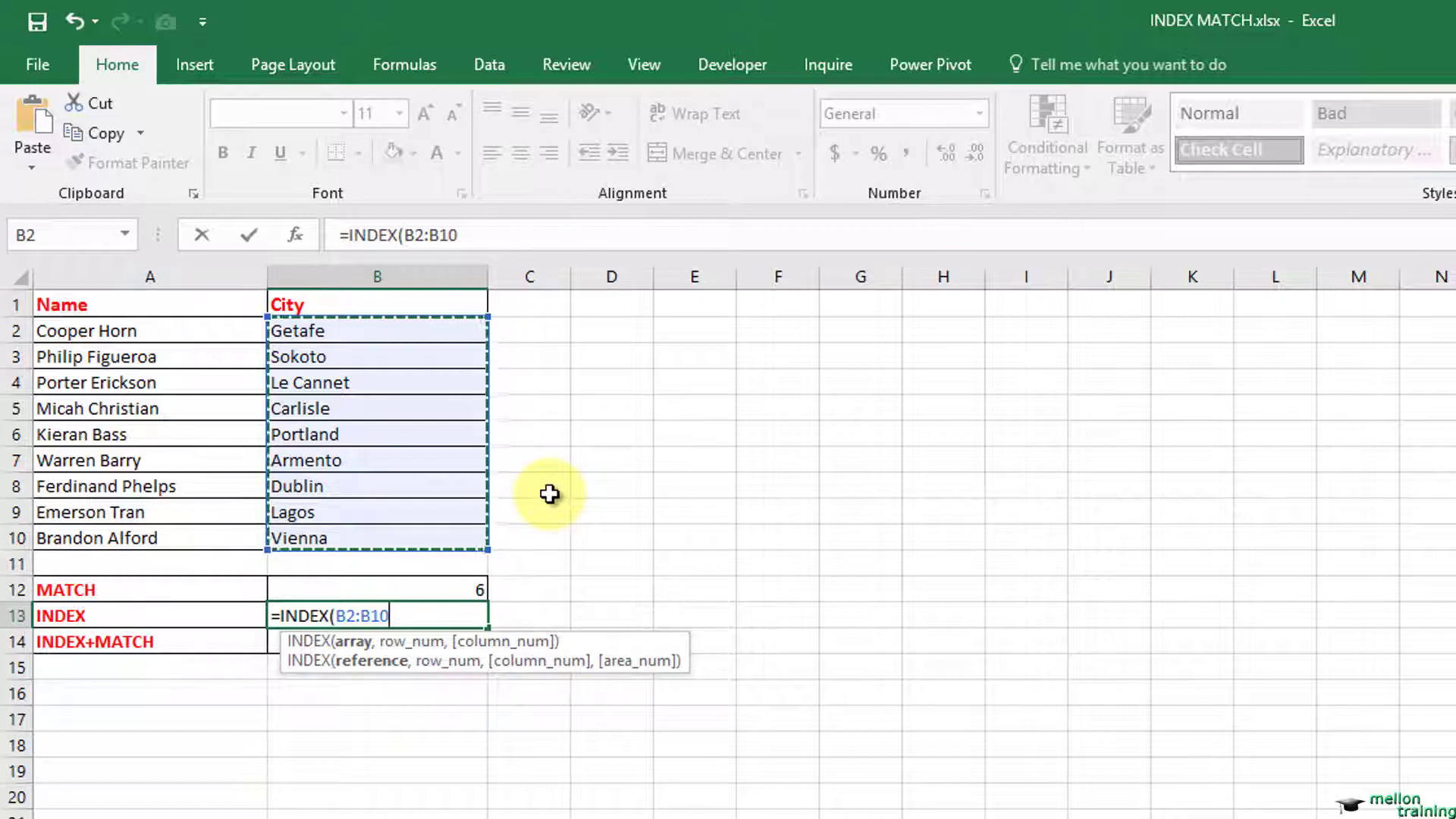
text(,)
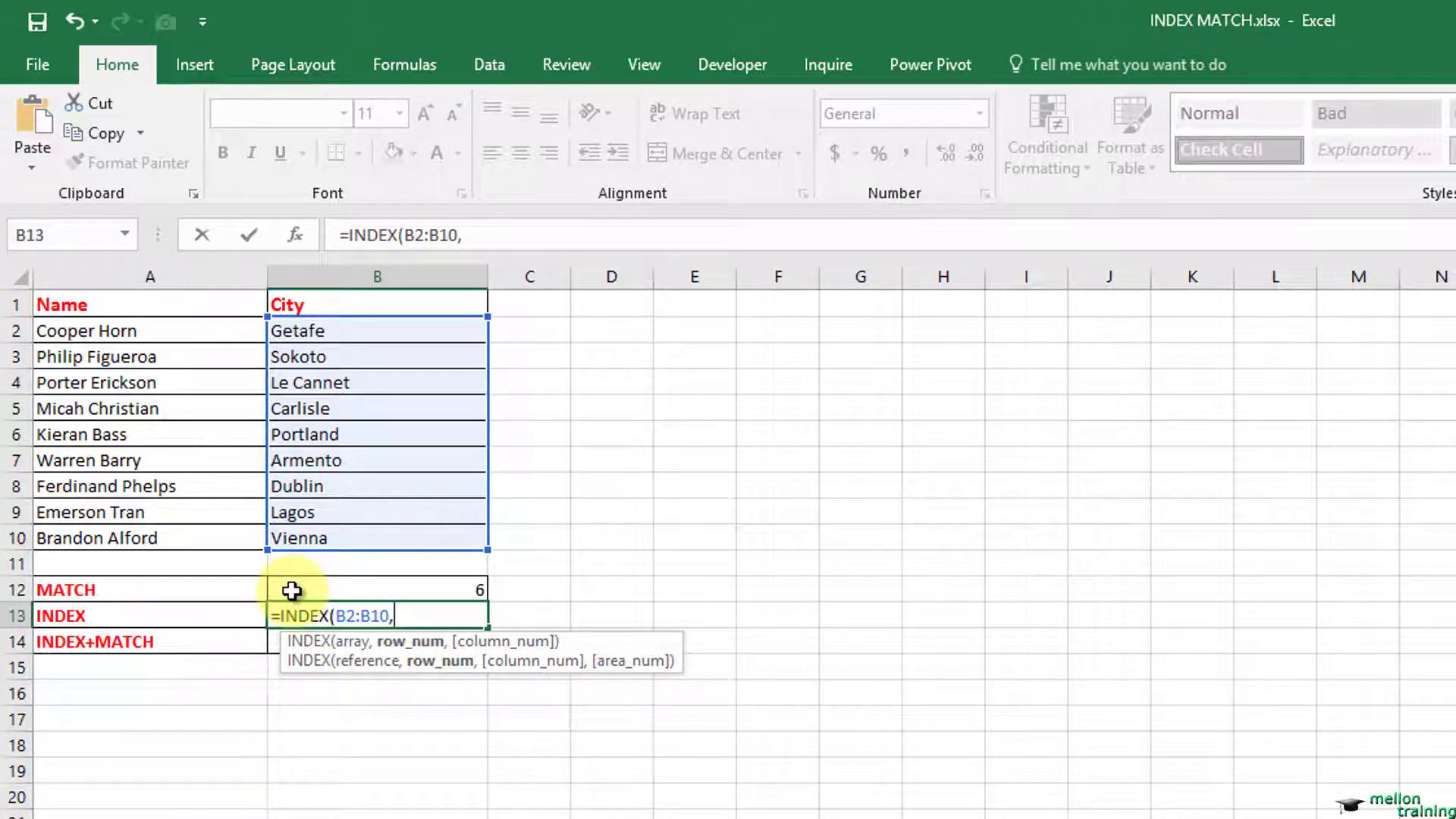
click(376, 590)
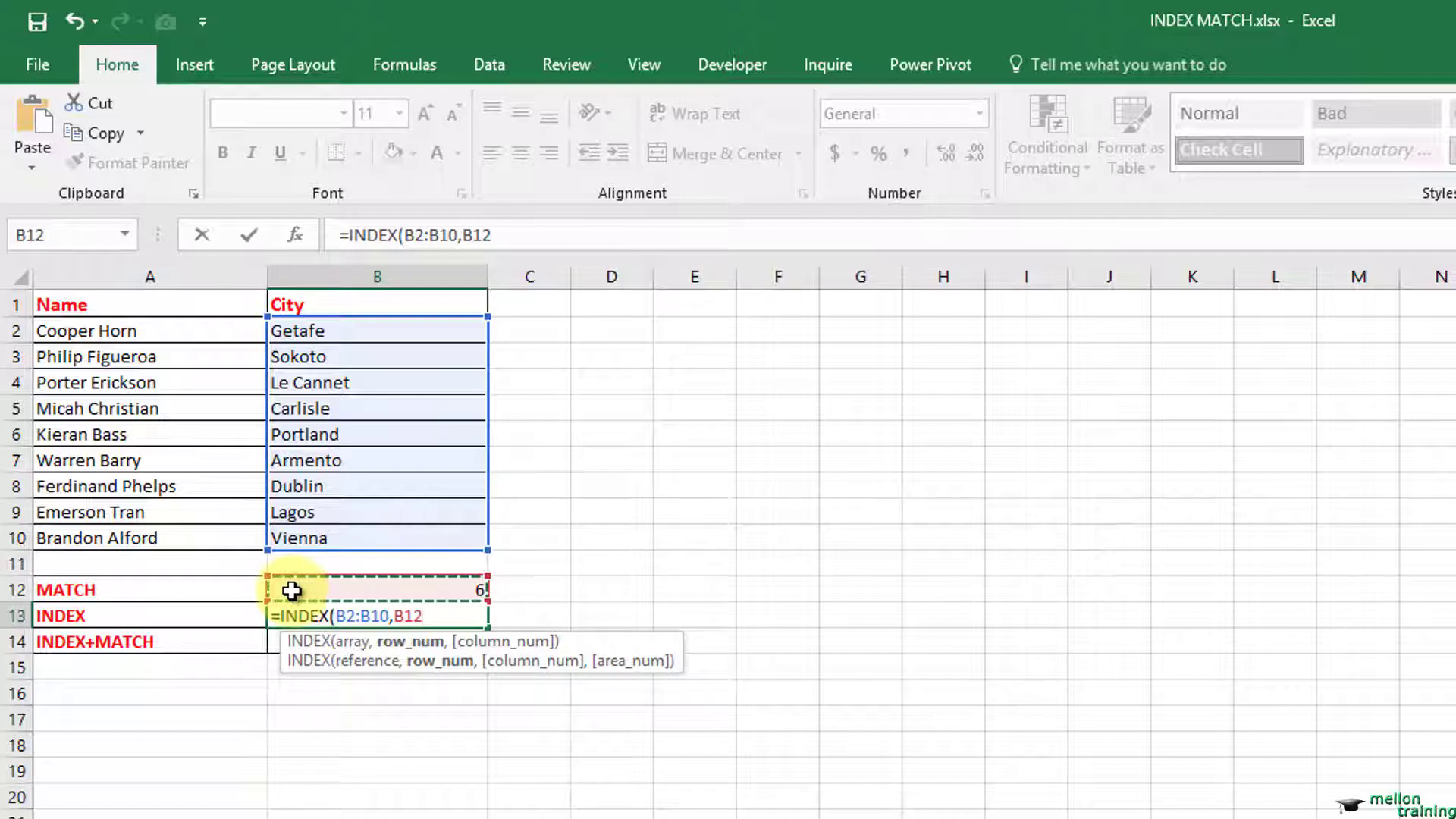
key(enter)
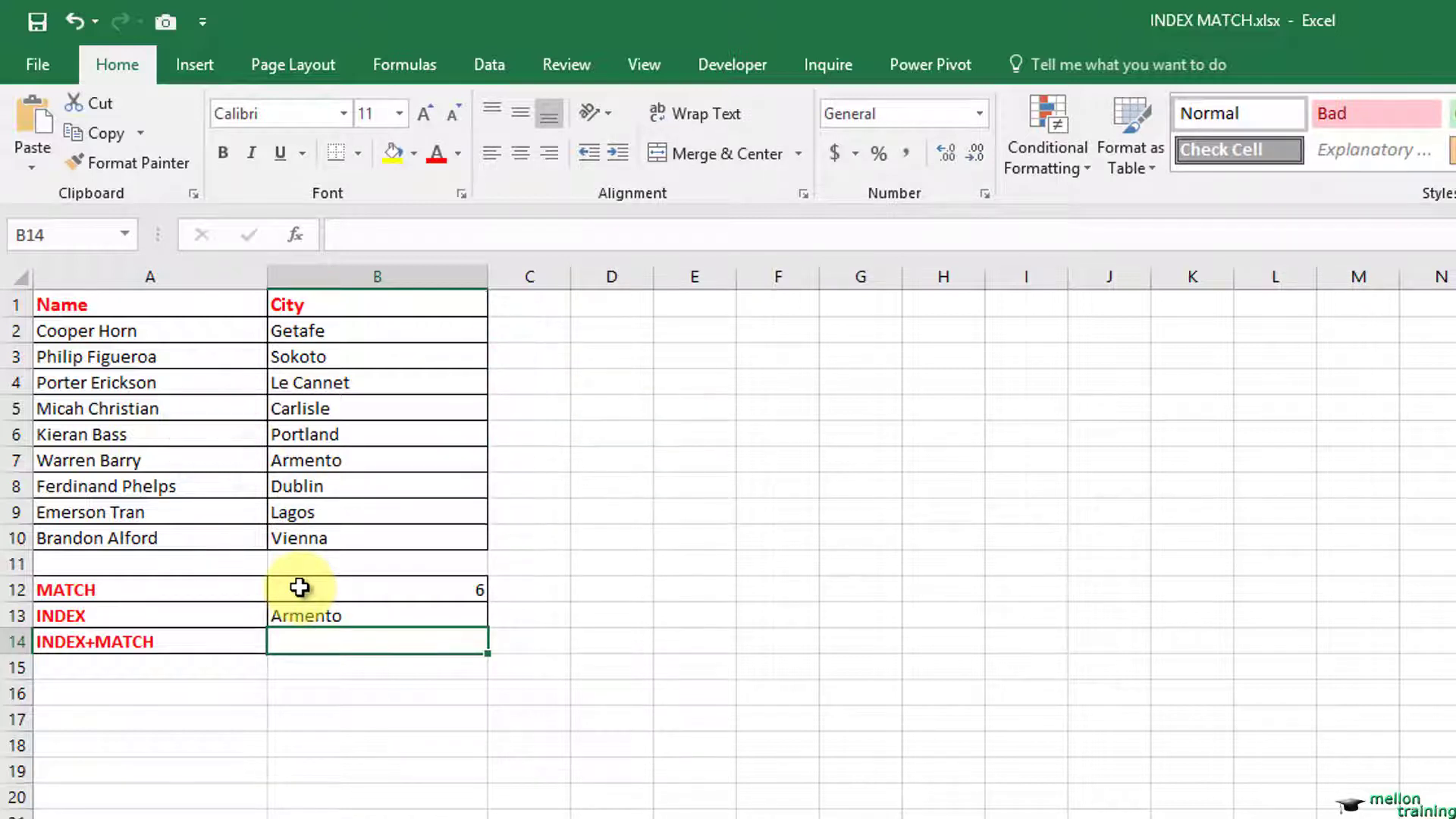
mouse_move(811, 653)
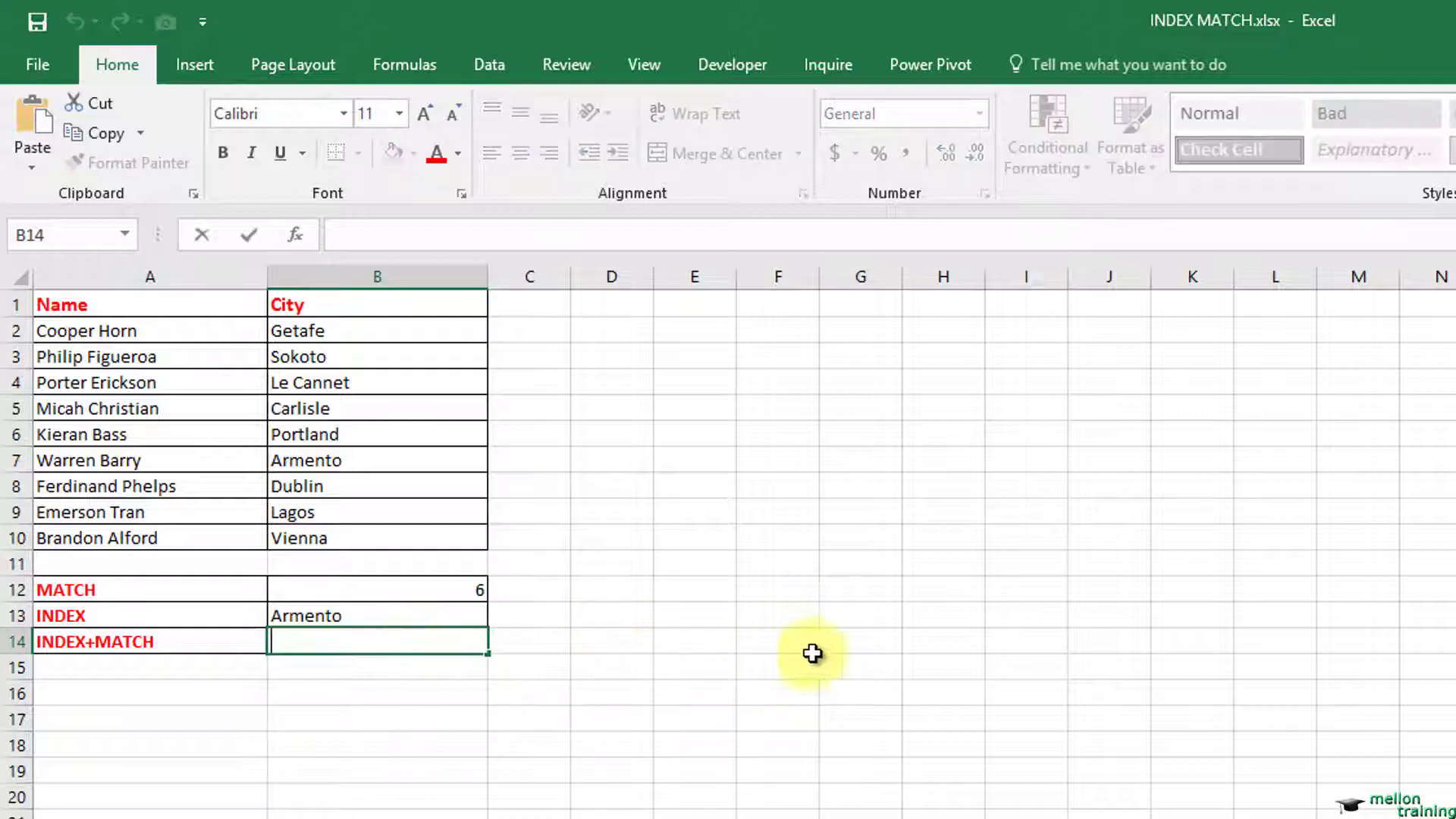
mouse_move(871, 650)
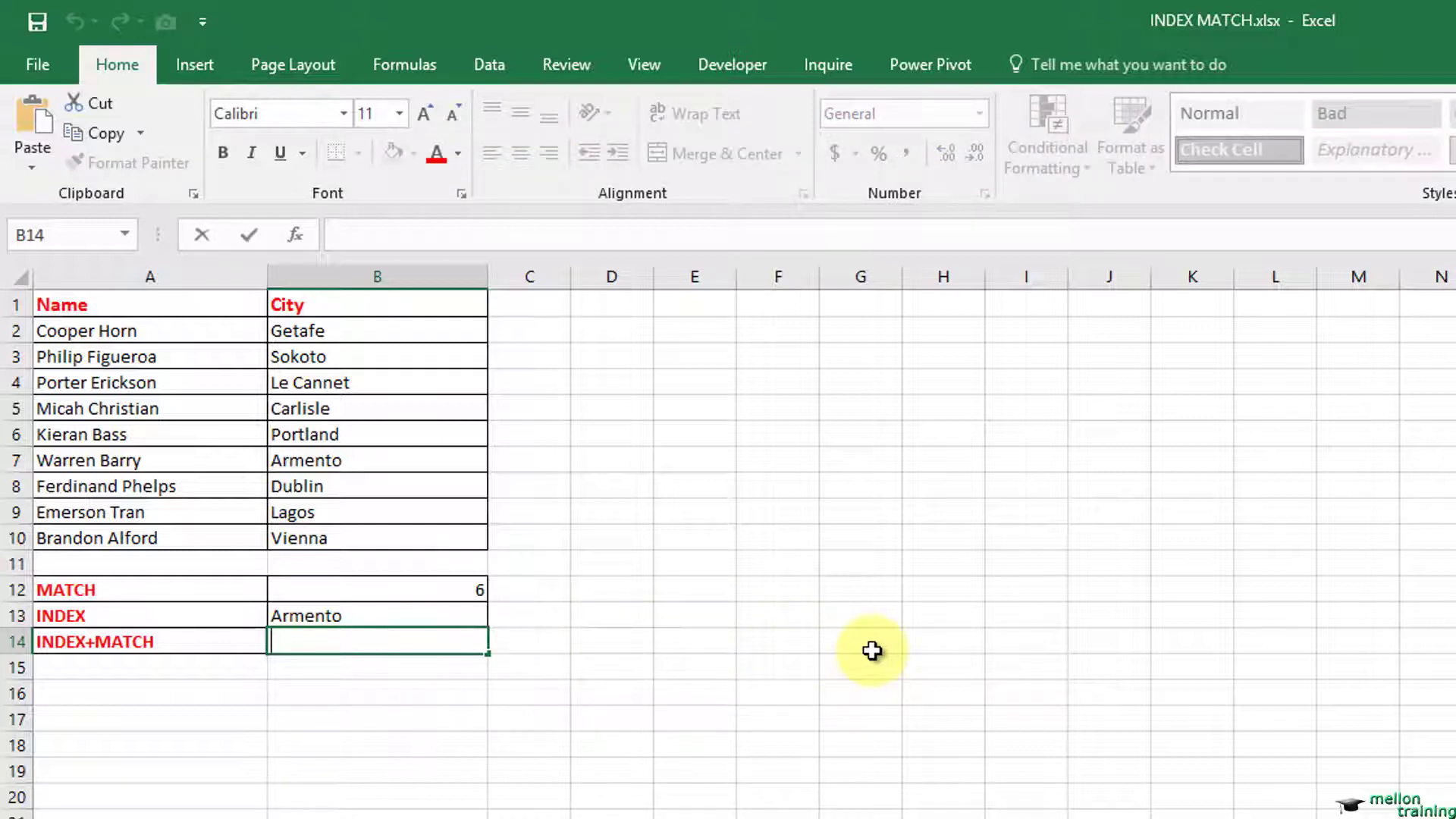
- Enter =INDEX(A2:A10,MATCH(B8,B2:B10,0)) in B14 to find the name whose city is Dublin
text(=inde)
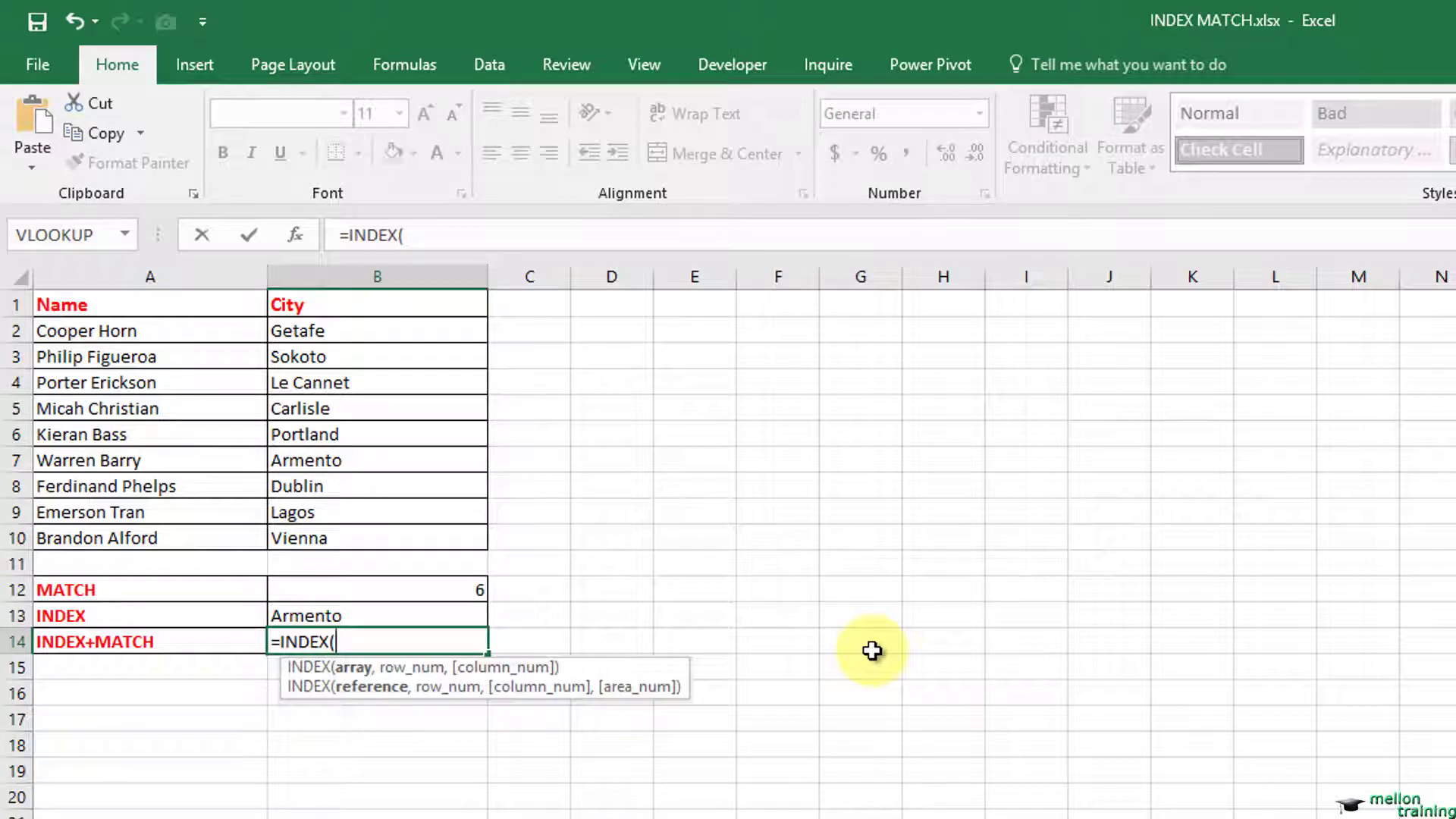
mouse_move(170, 331)
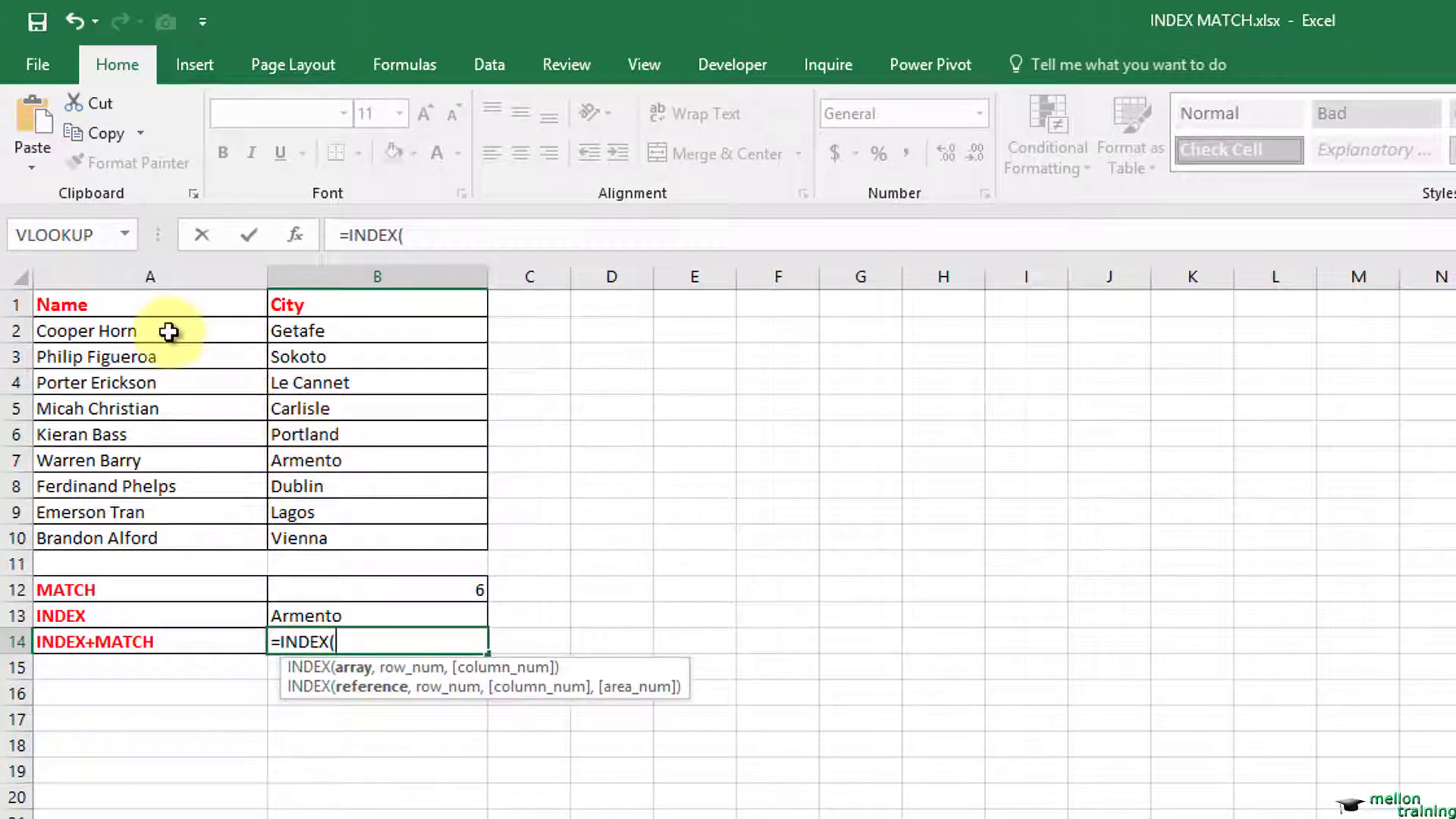
drag(150, 330, 149, 538)
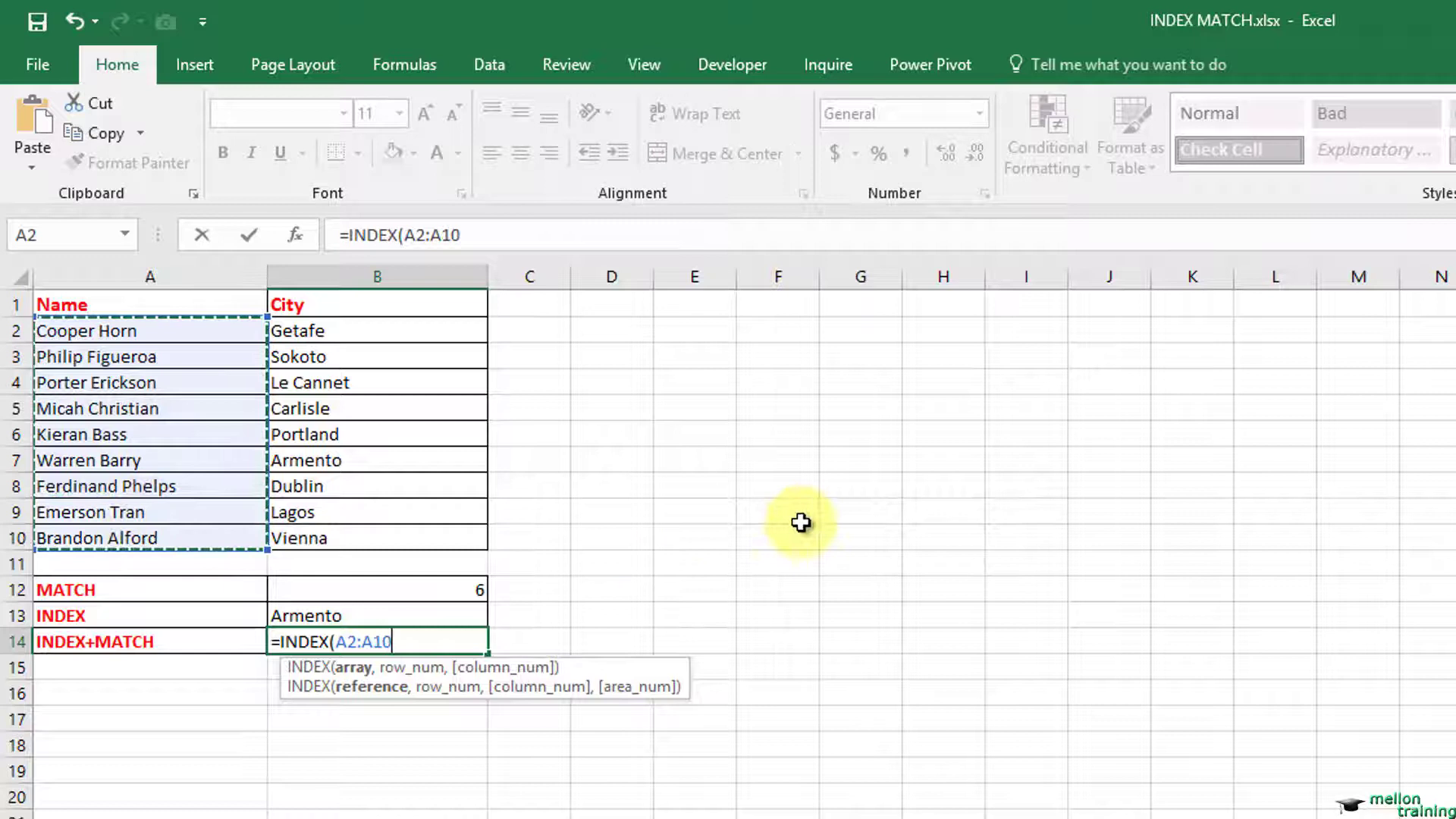
text(,mat)
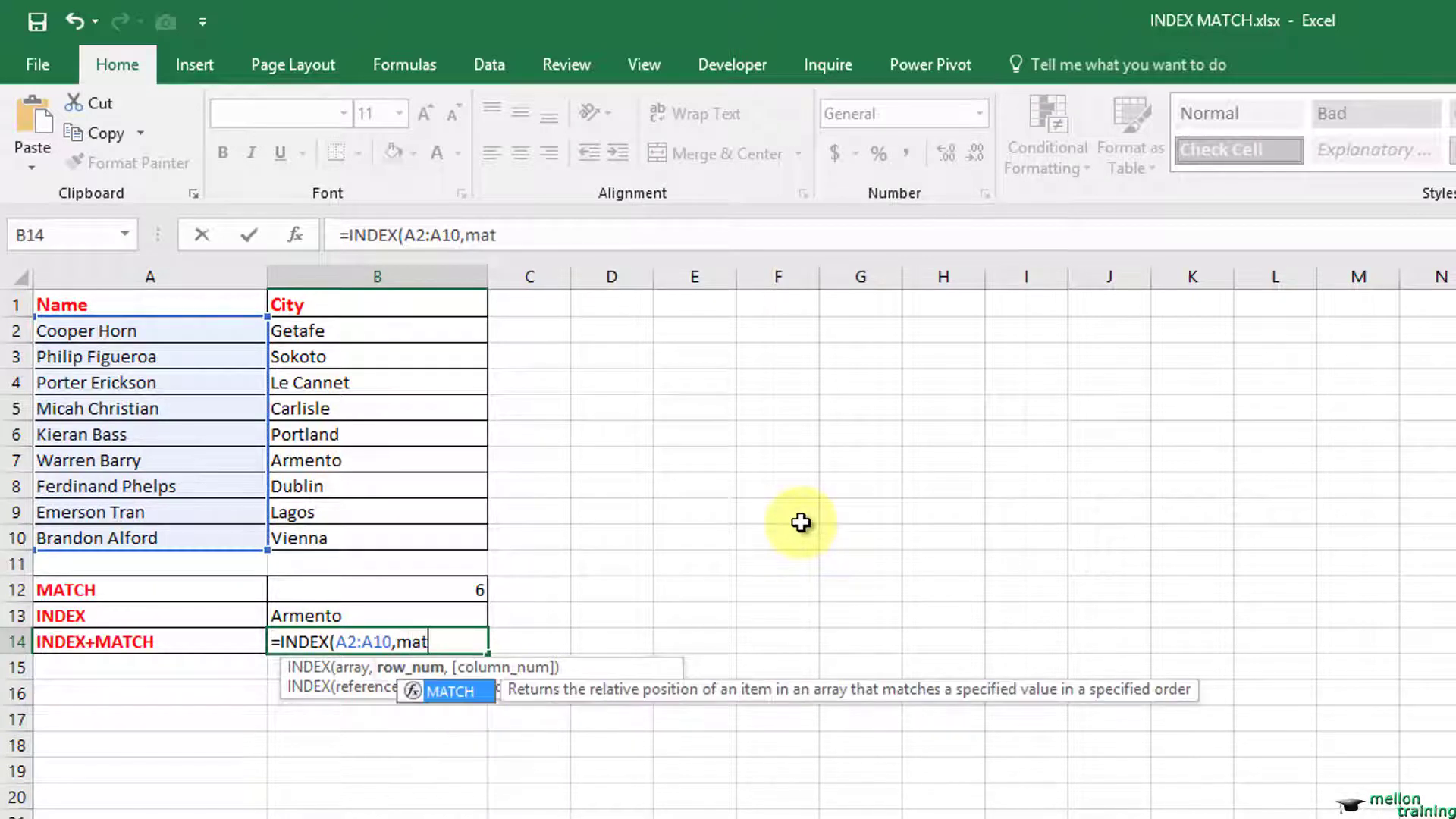
text(MATCH()
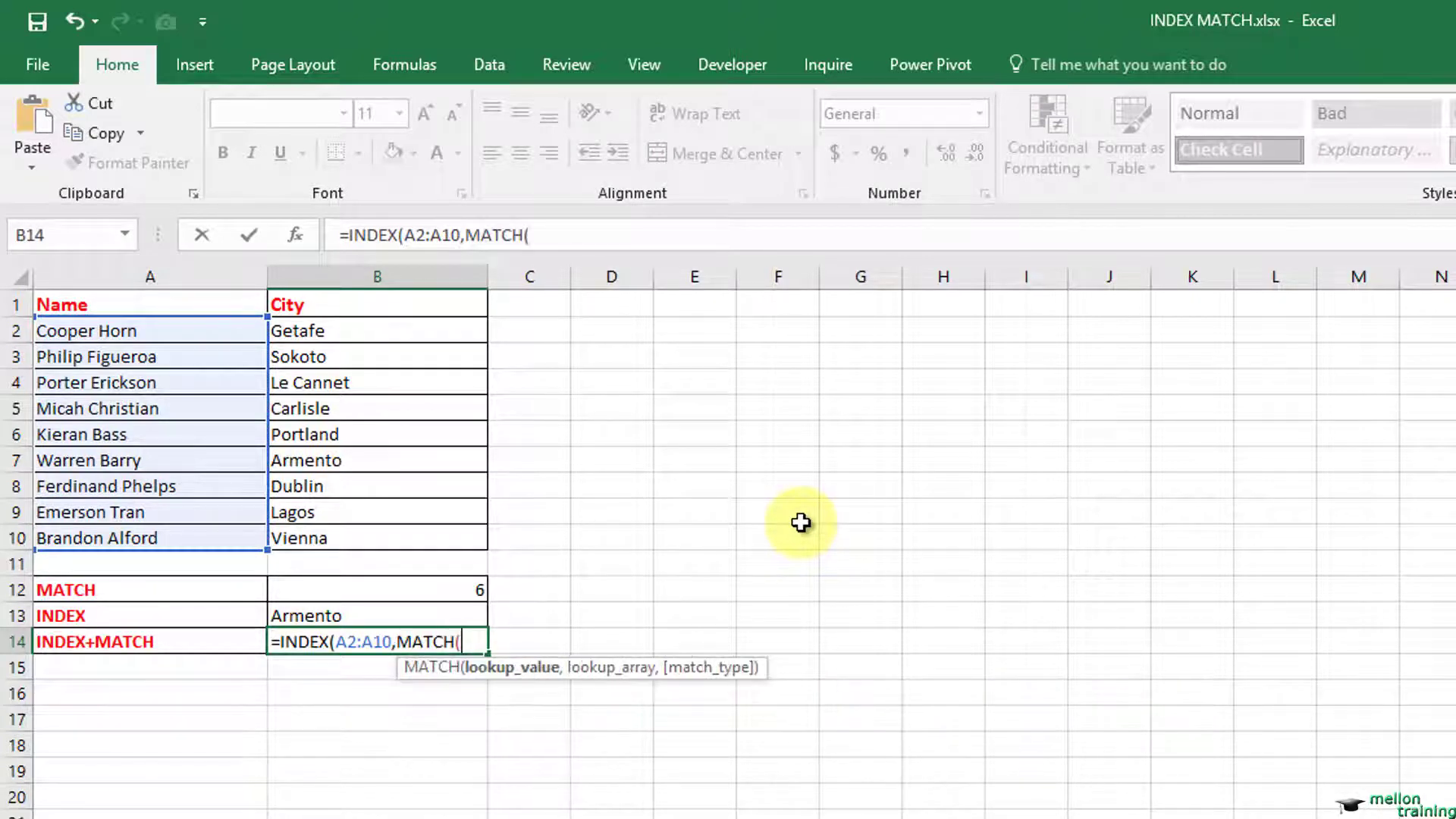
mouse_move(405, 595)
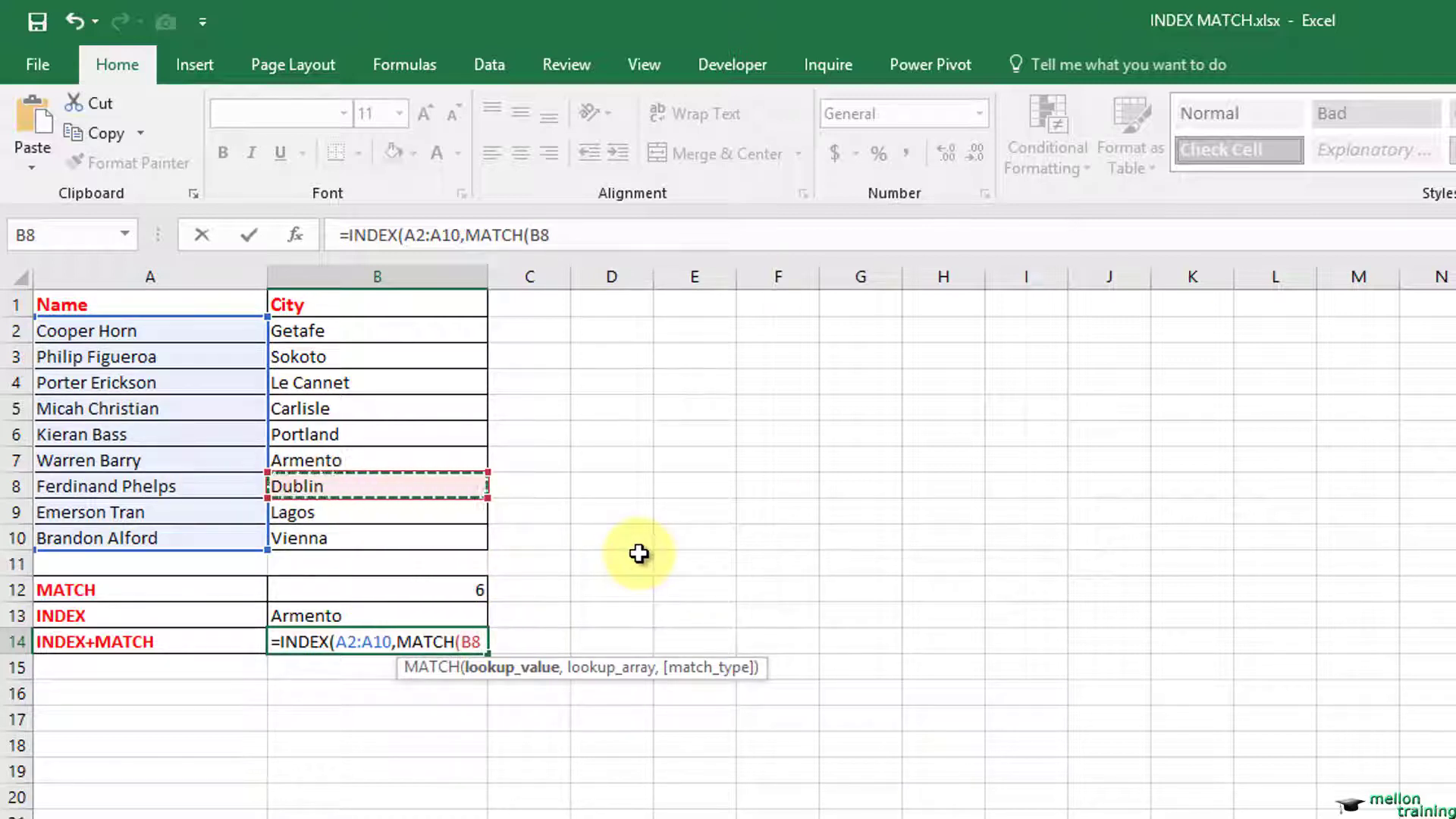
text(,)
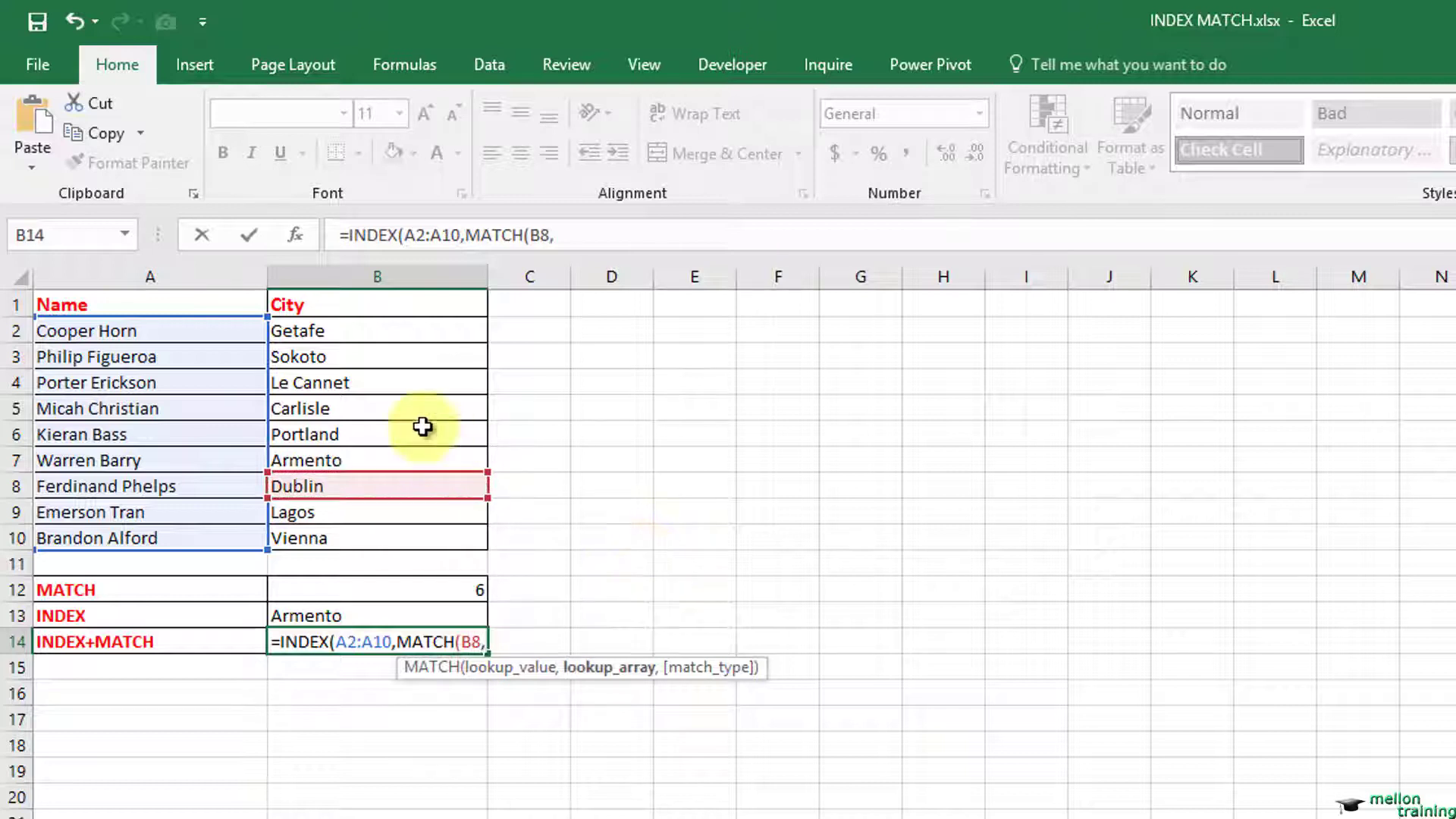
drag(376, 330, 376, 512)
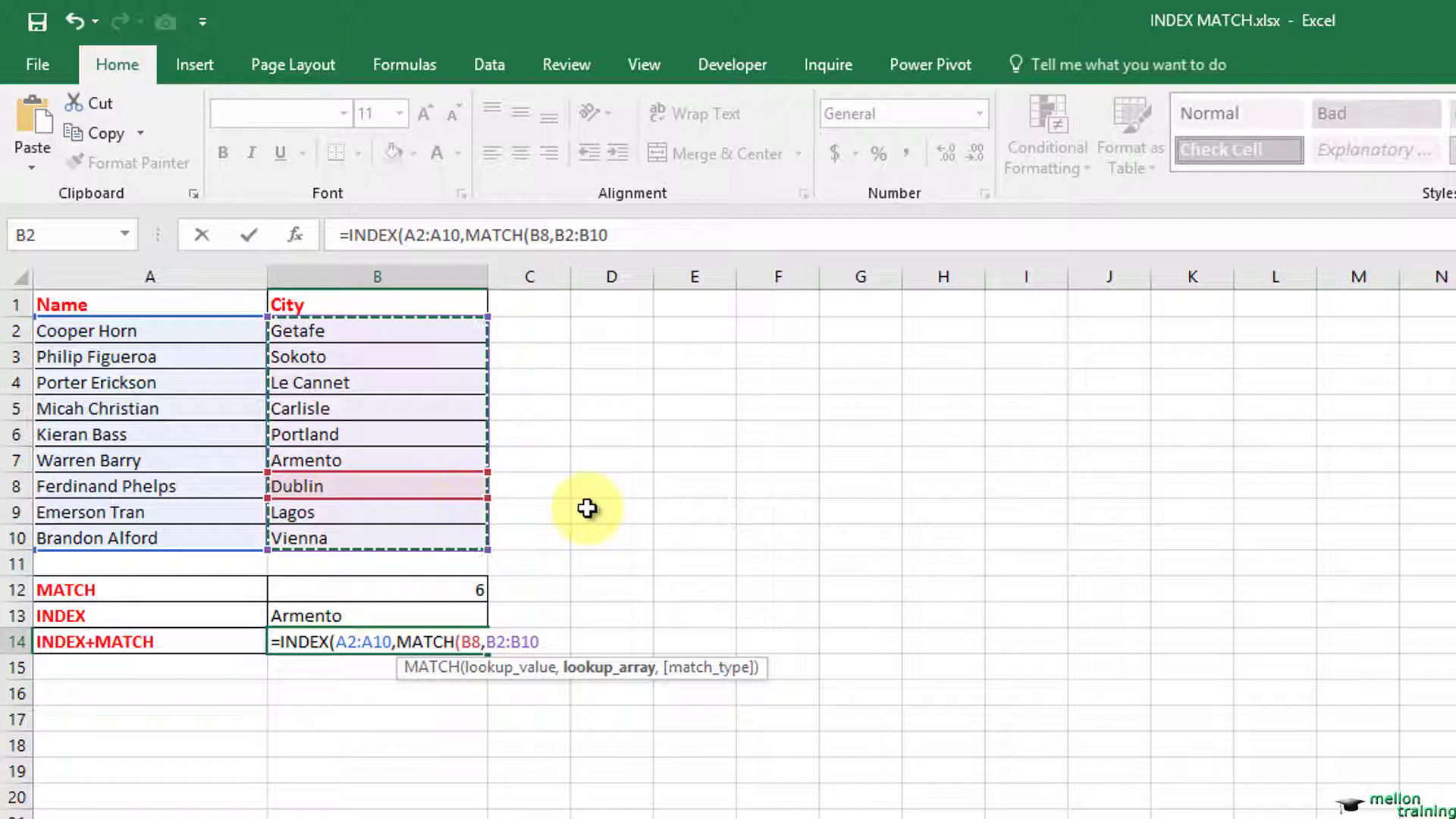
text(,0)
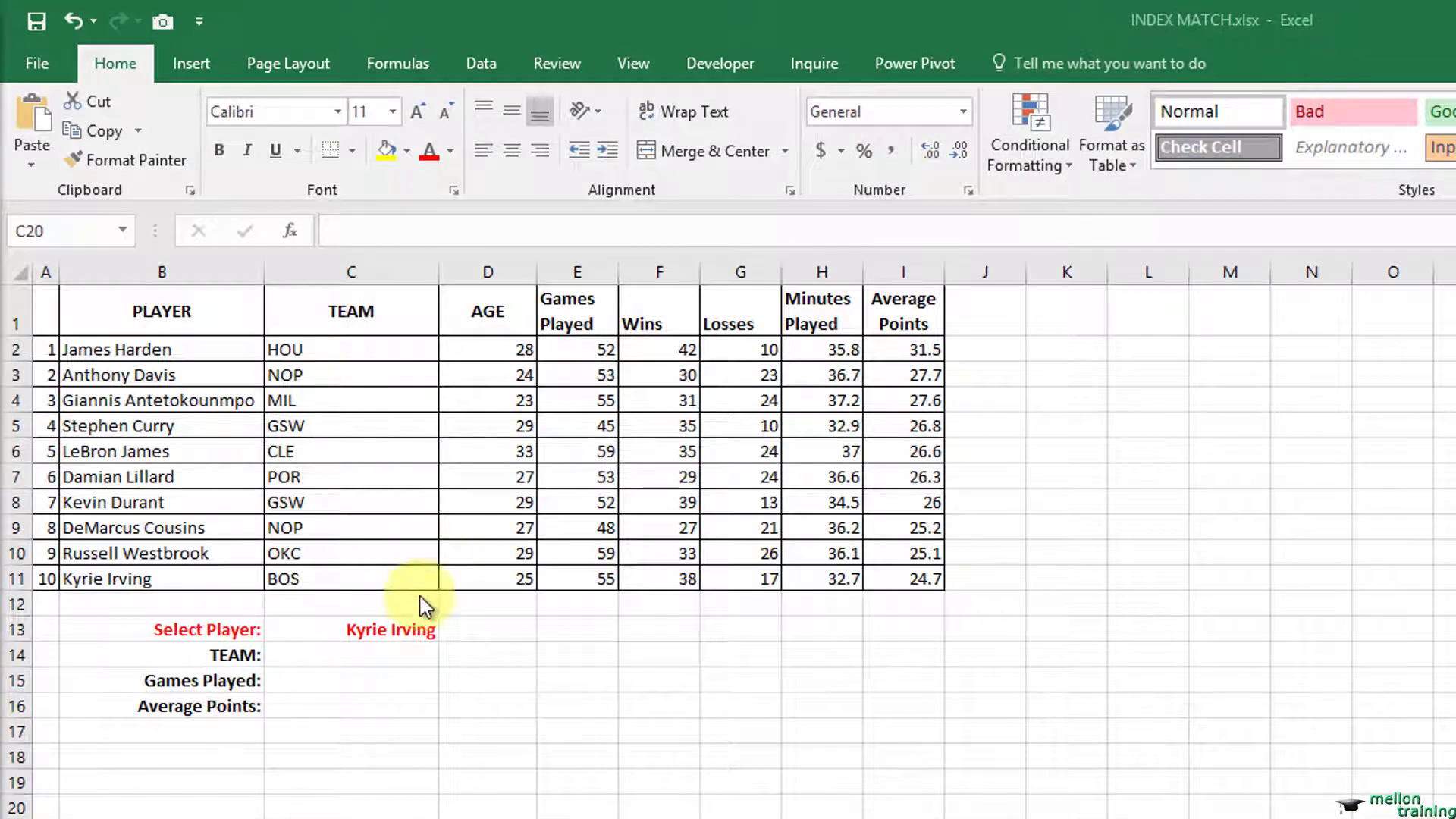
- Choose James Harden from the C13 player dropdown list
click(448, 629)
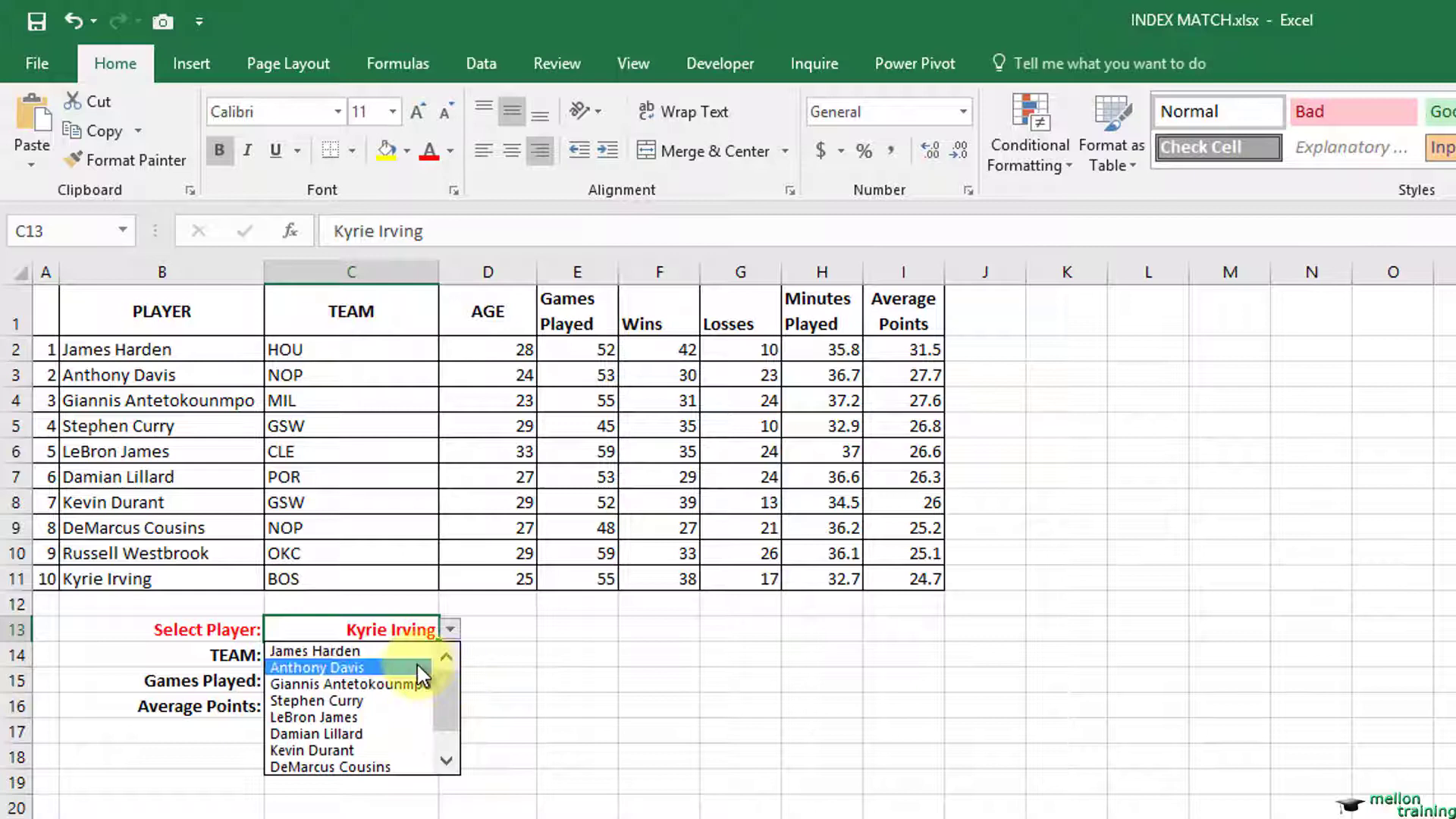
click(313, 650)
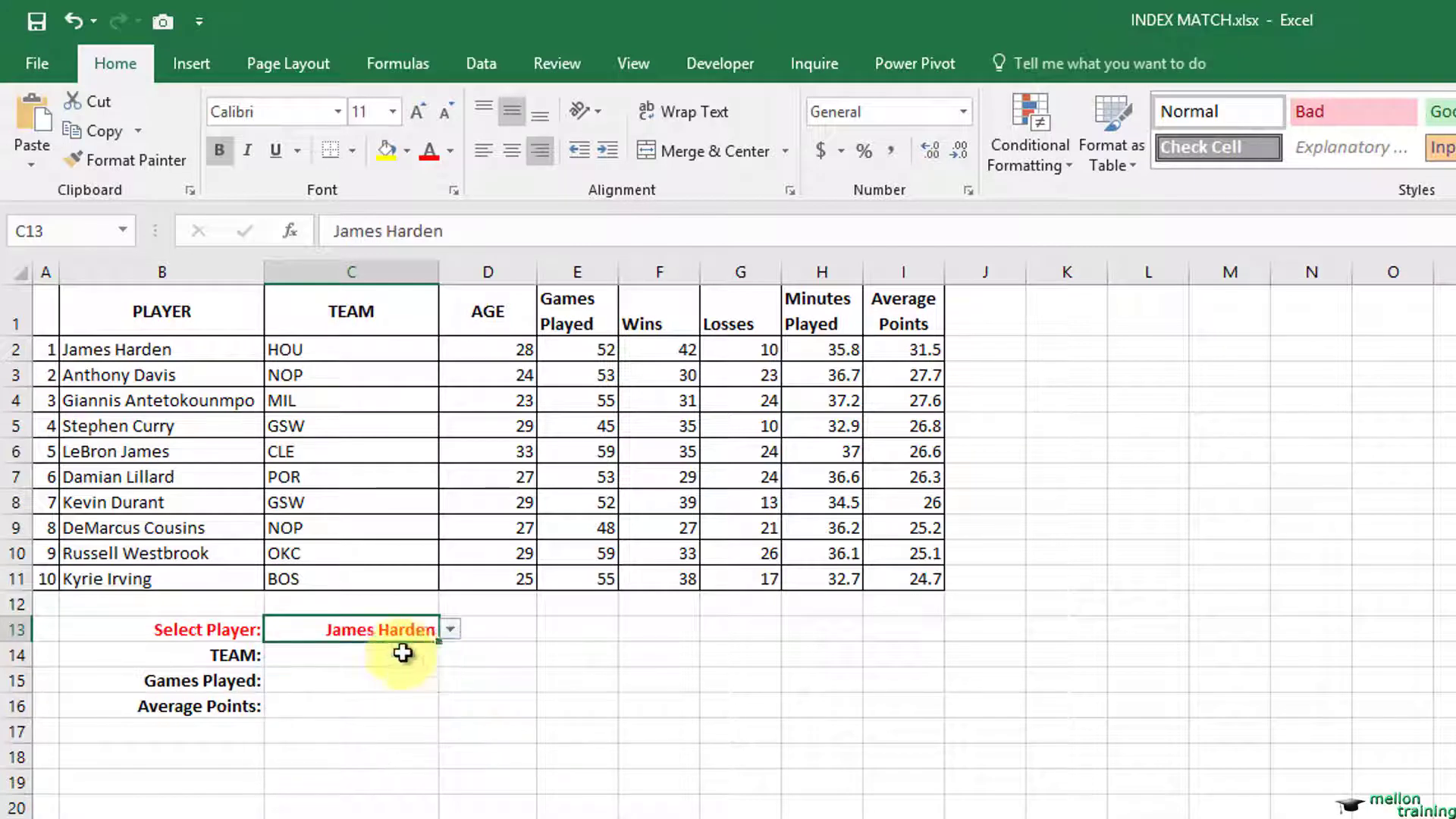
mouse_move(513, 627)
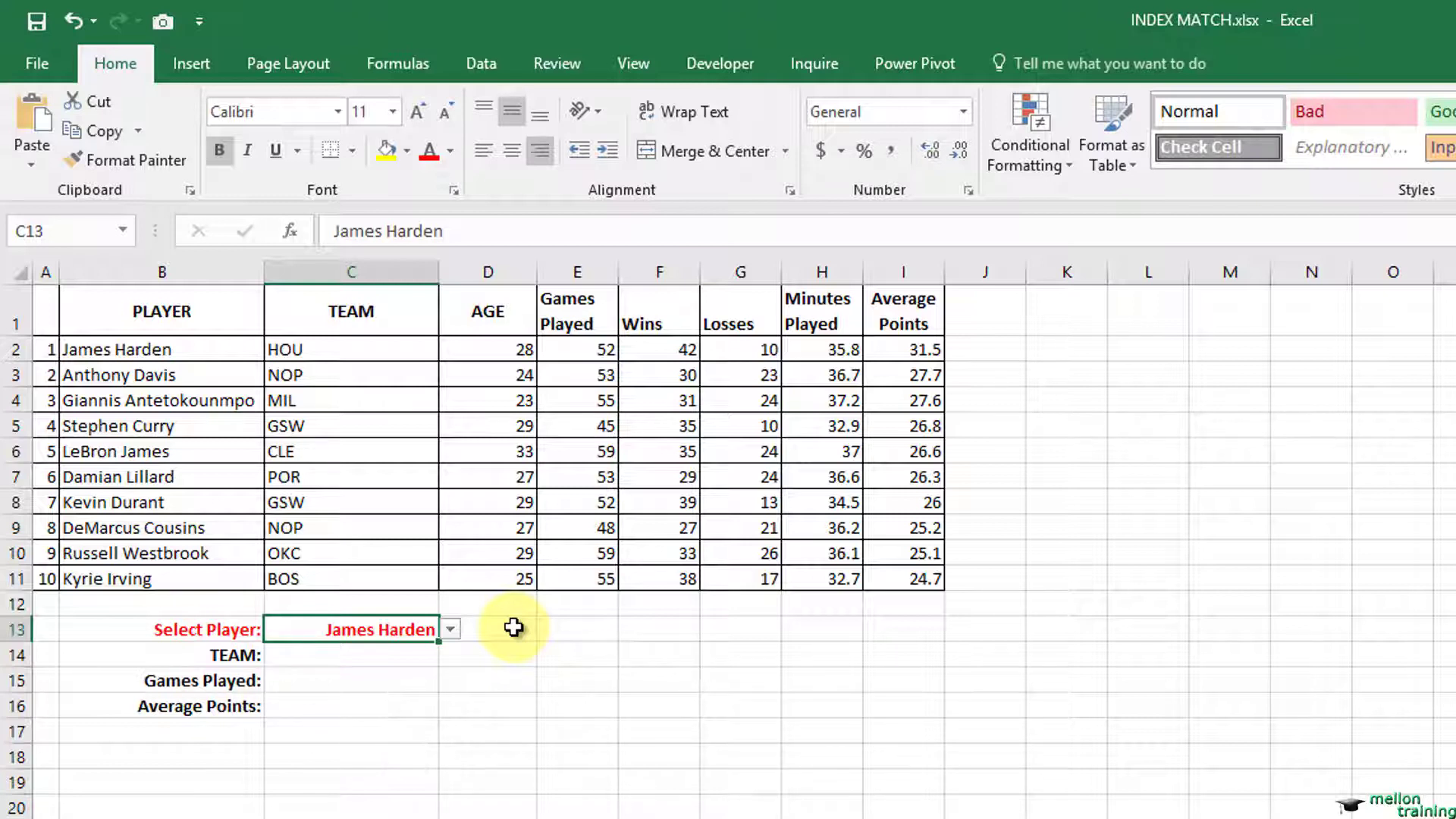
mouse_move(129, 313)
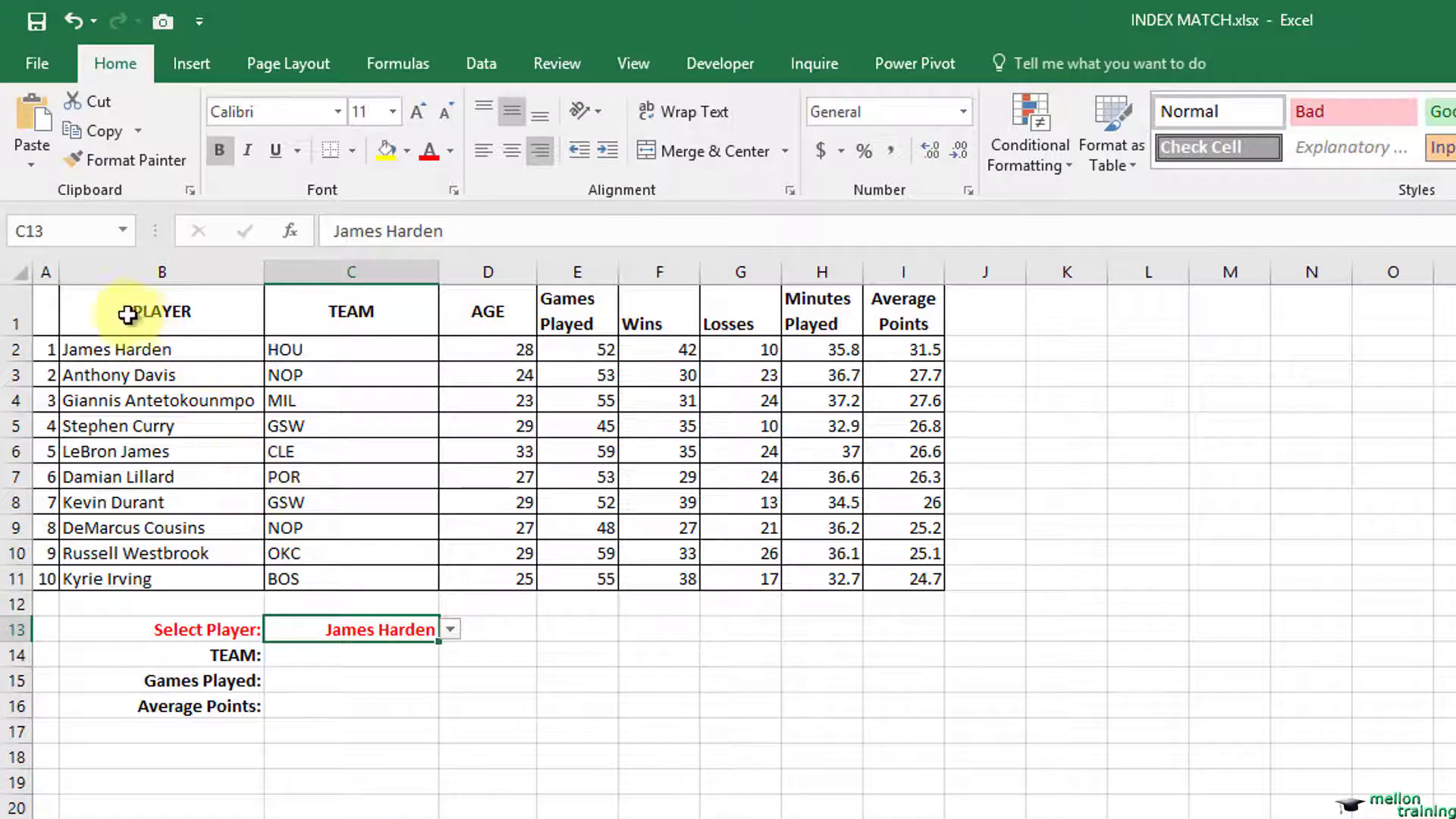
- Name the range C2:C11 'Team' and the range I2:I11 'AP' via the Name Box
click(119, 349)
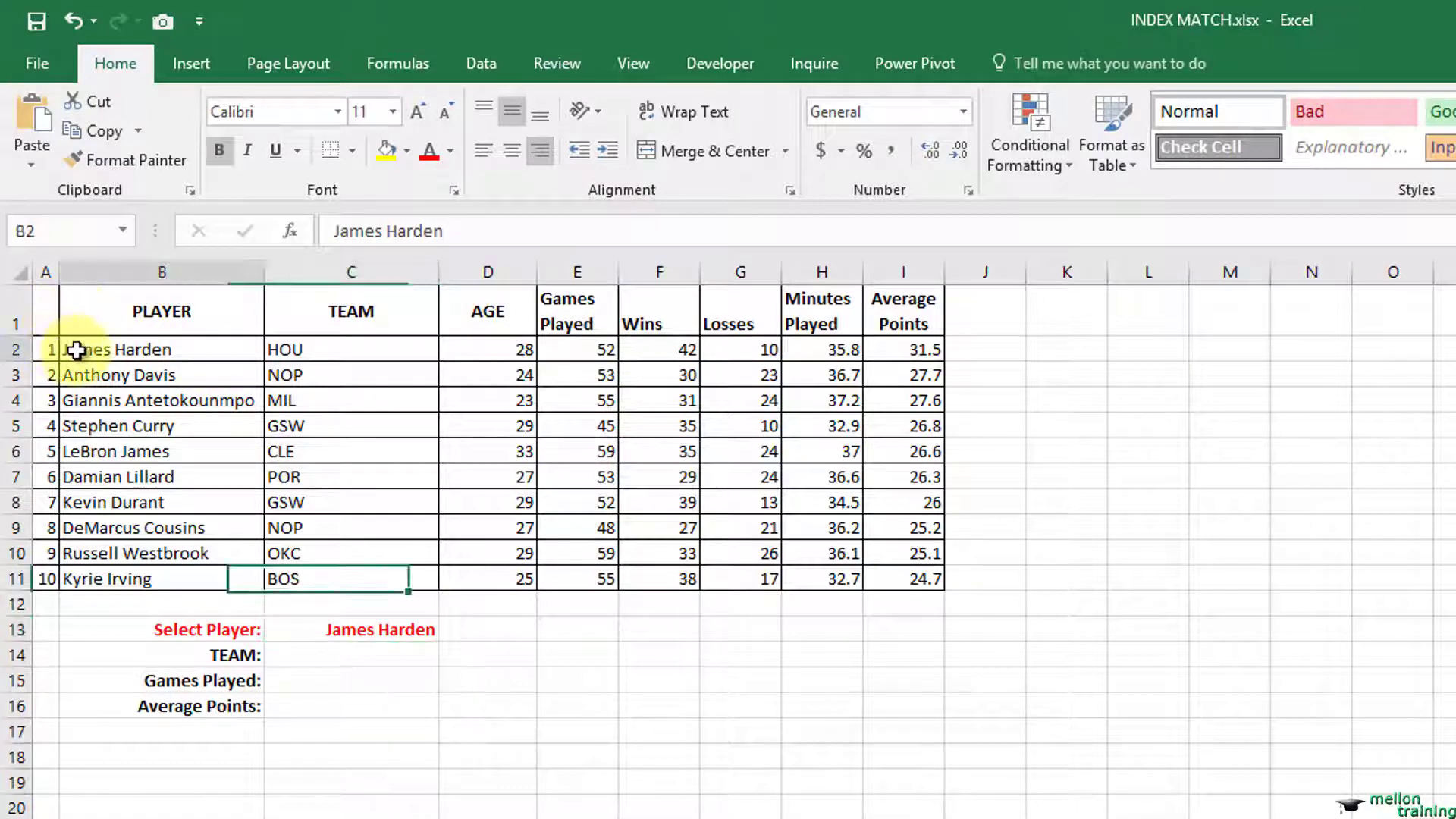
drag(79, 349, 901, 578)
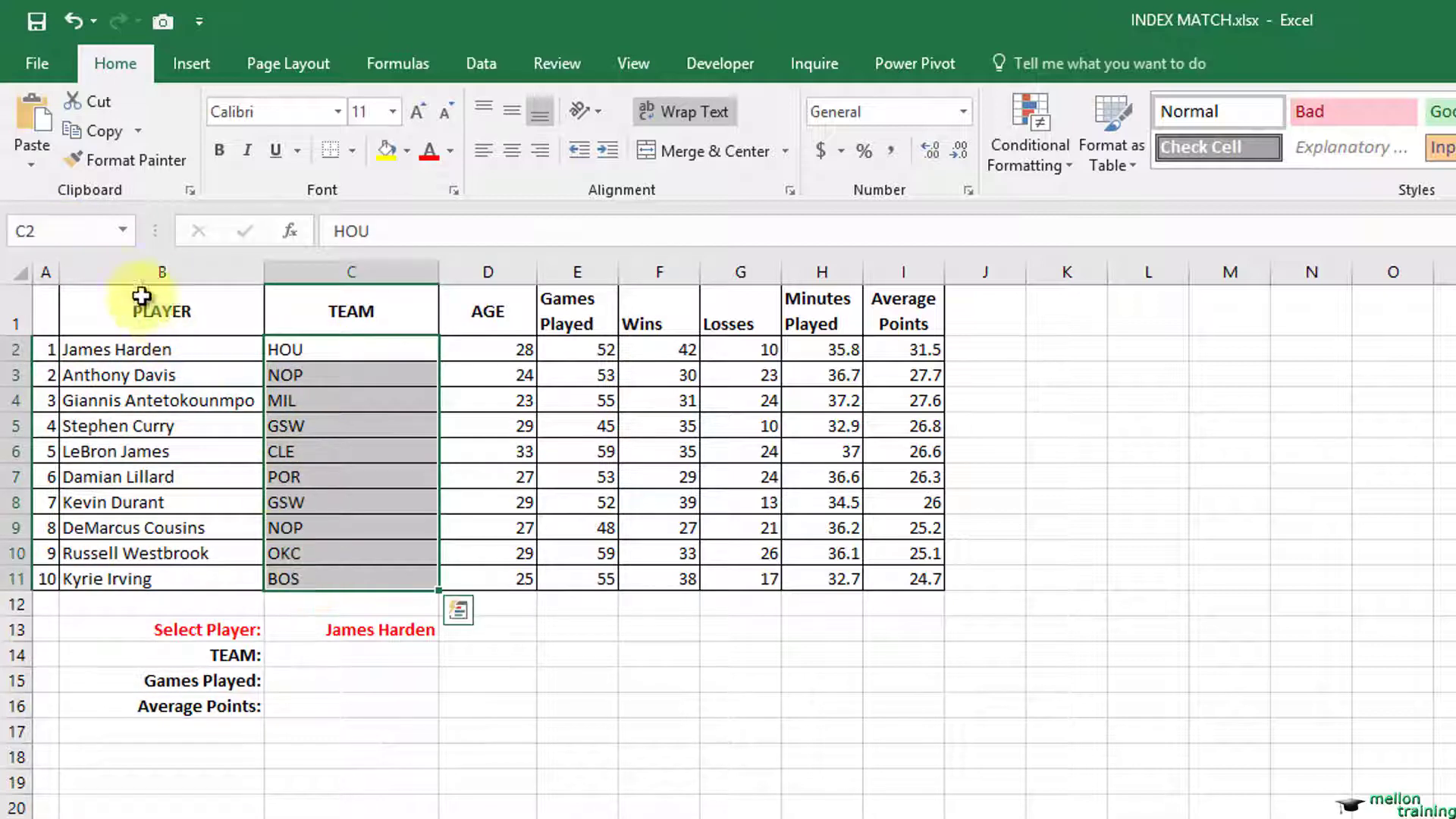
text(Tea)
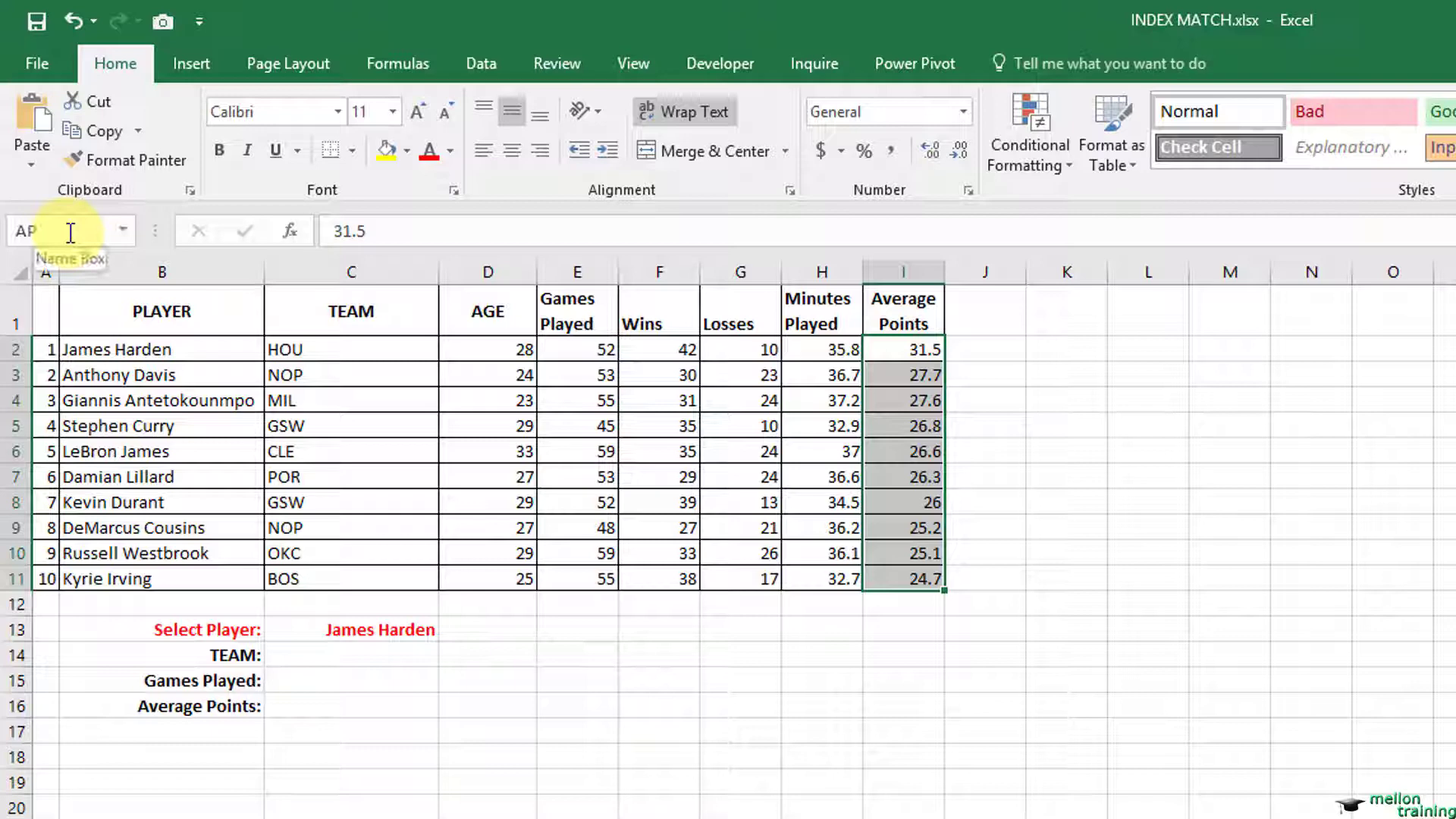
click(352, 681)
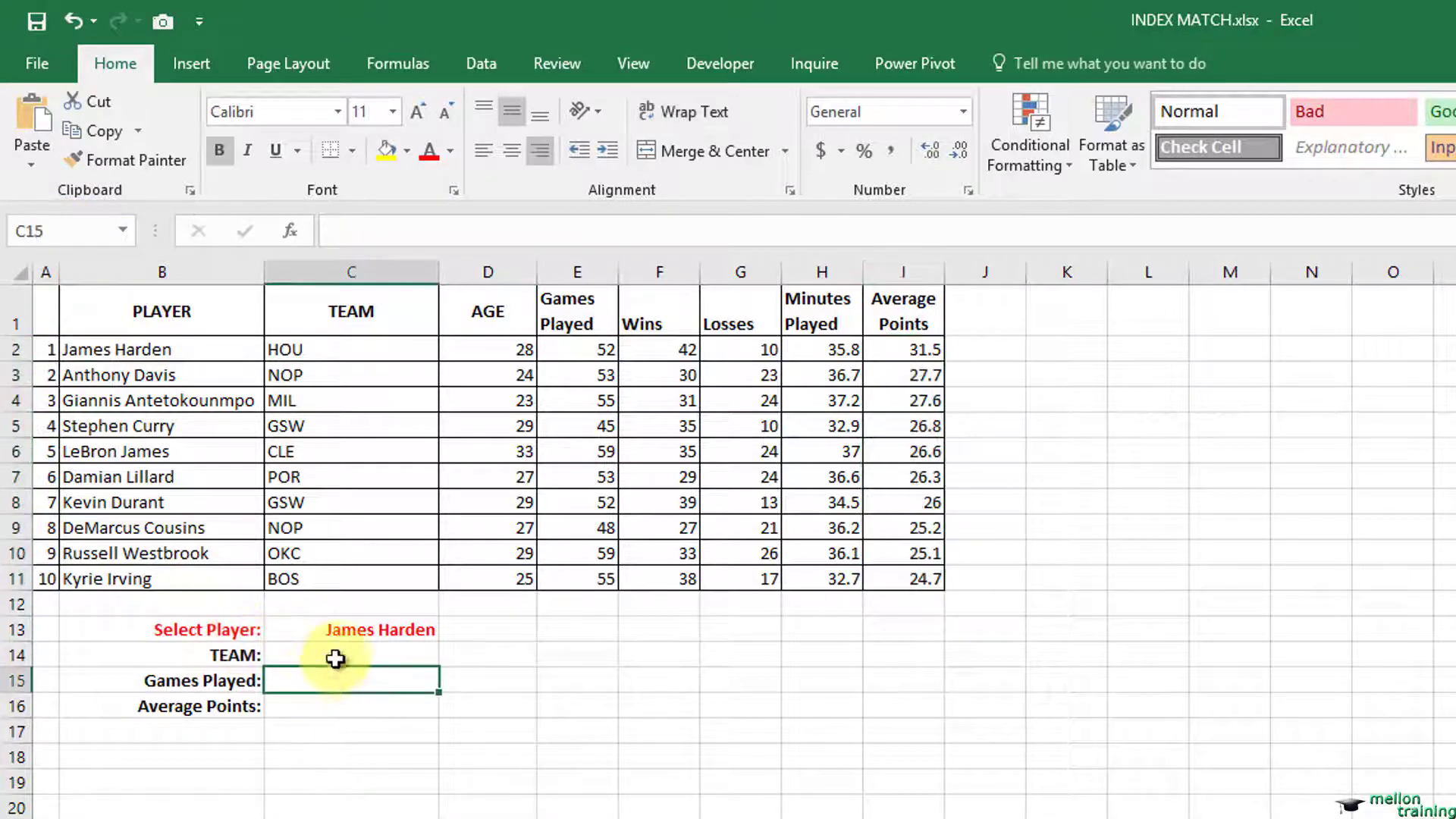
- Enter =INDEX(Team,MATCH($C$13,Players,0)) in C14, returning HOU for James Harden
click(351, 655)
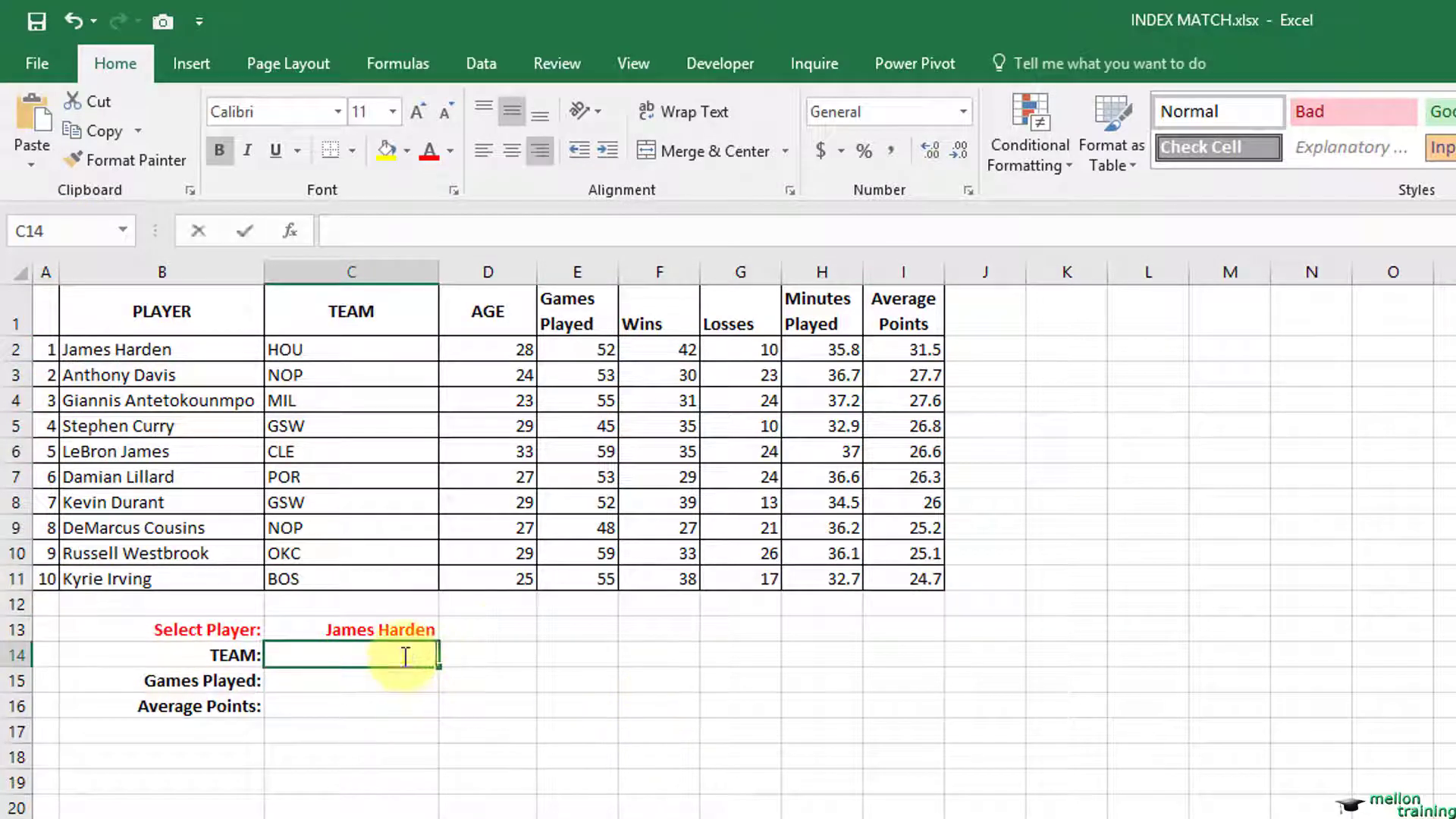
text(=I)
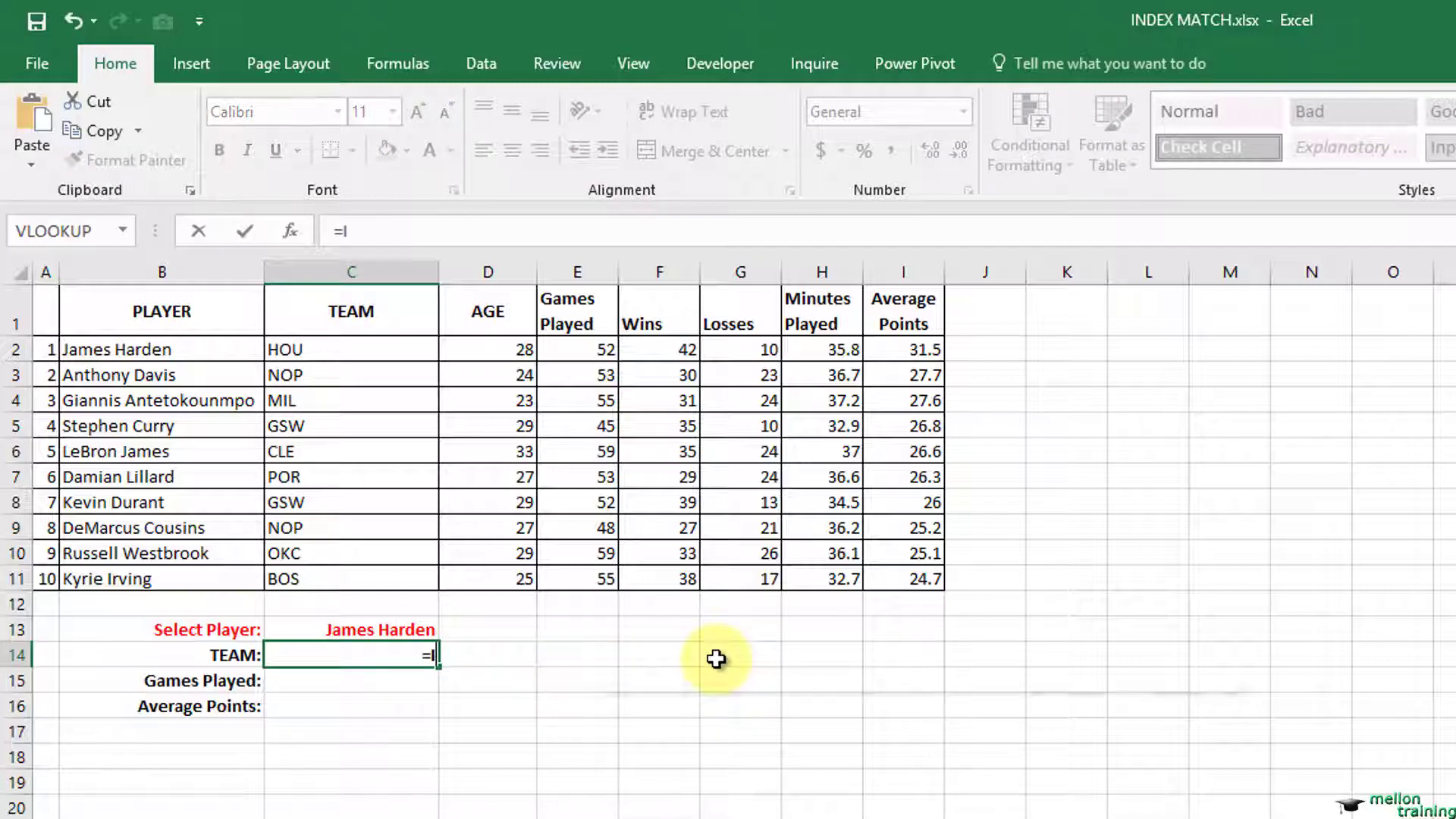
text(NDEX()
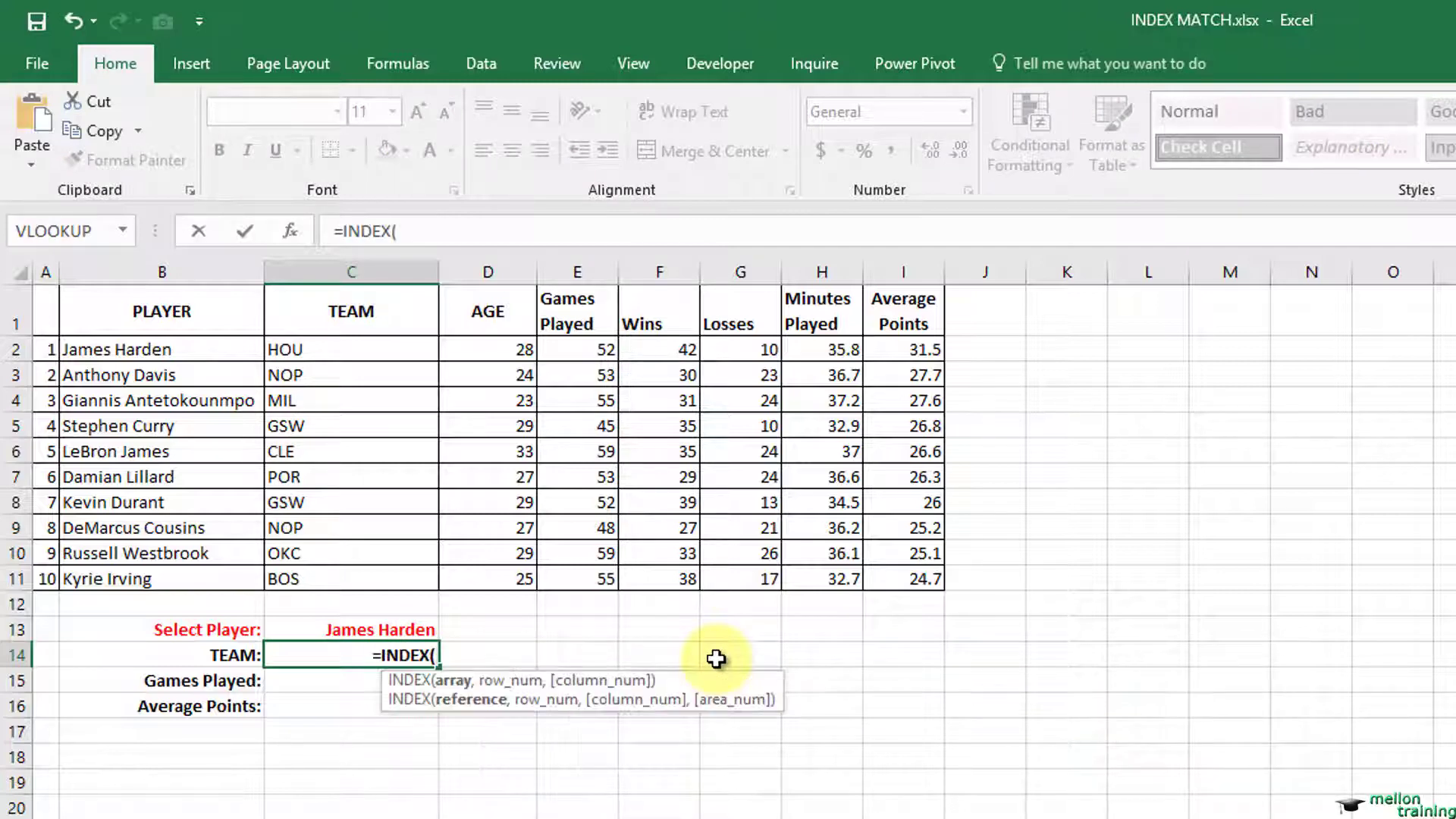
text(Team)
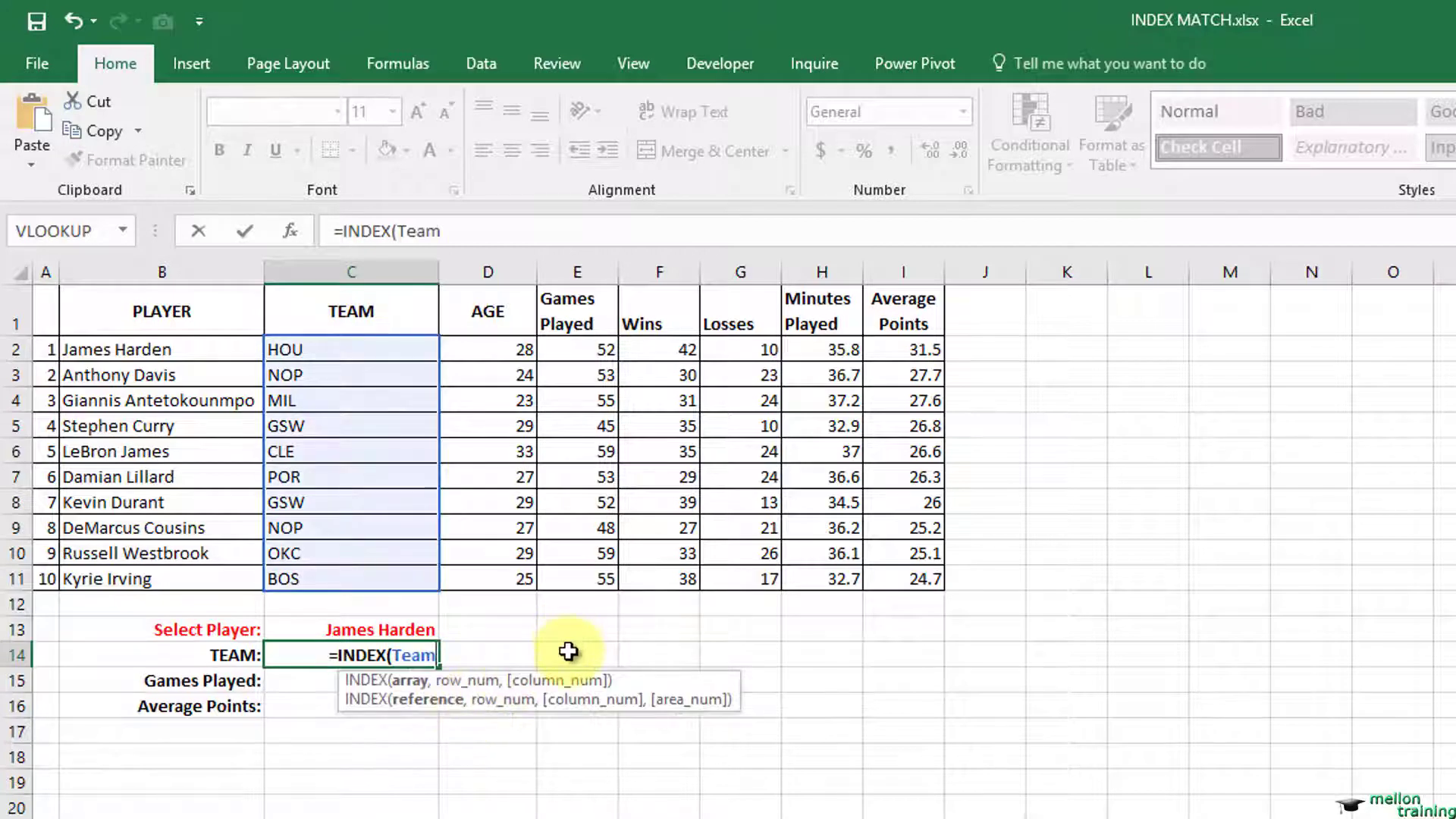
text(,)
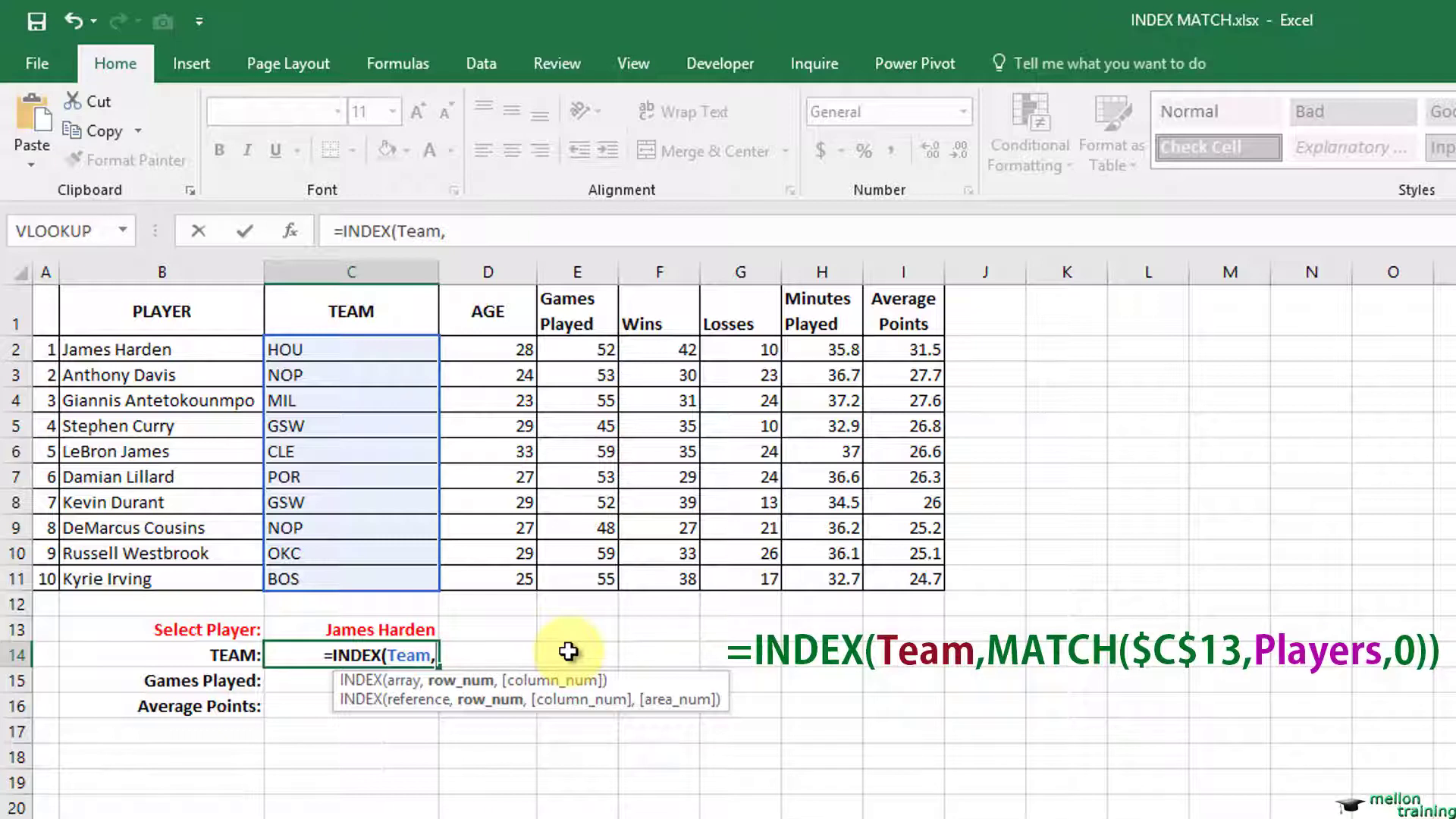
text(MATCH()
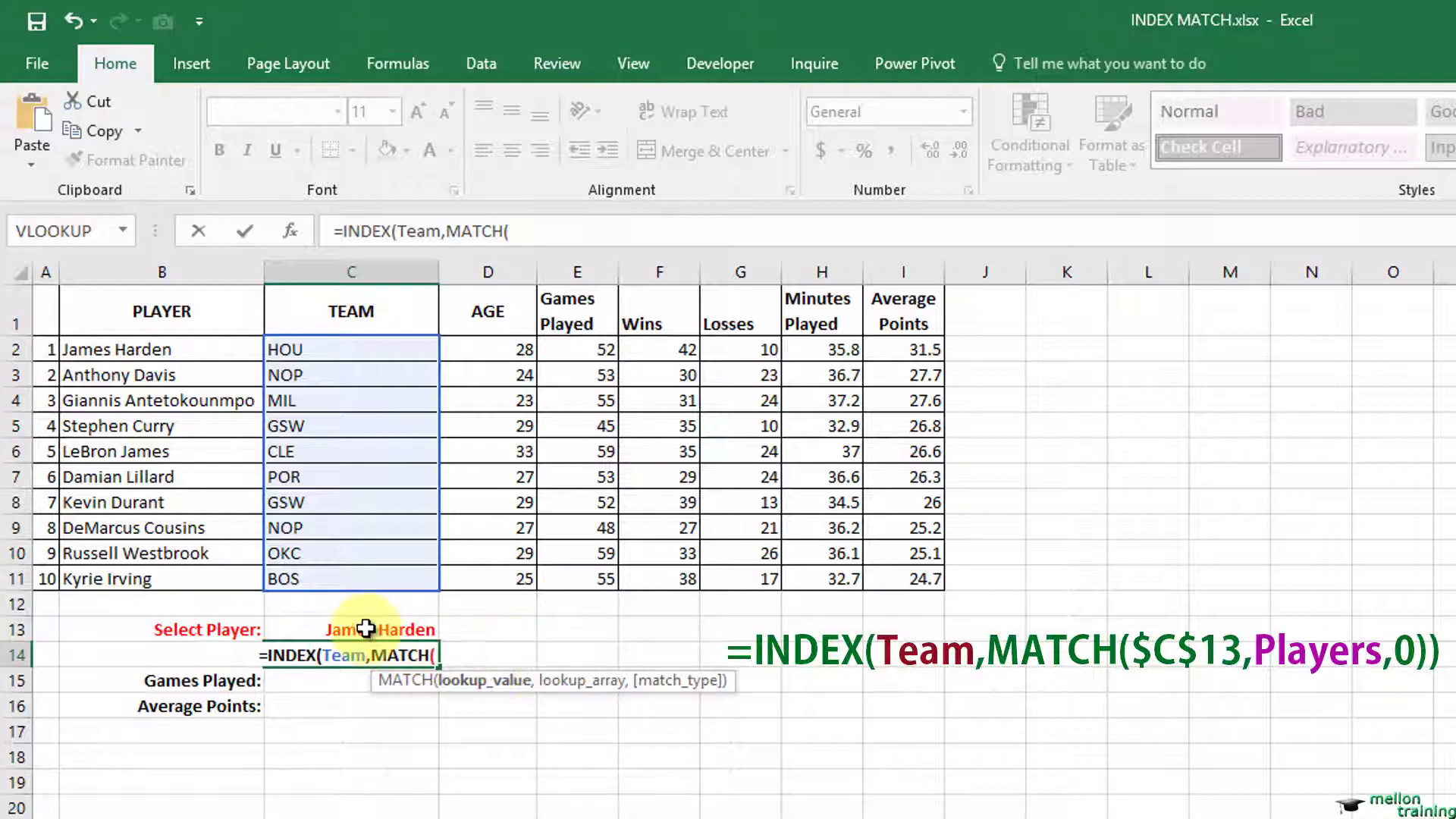
click(351, 628)
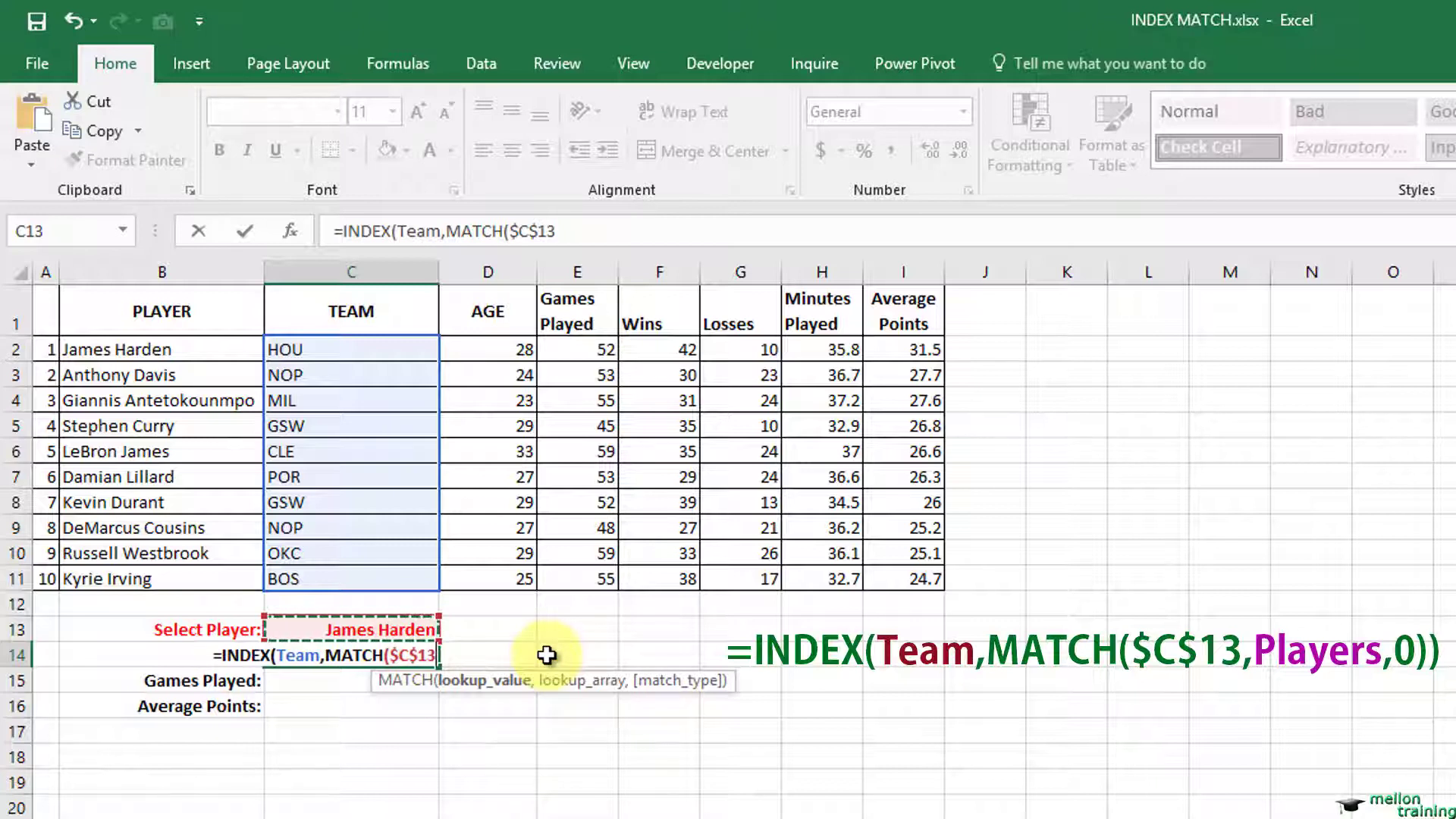
text(,)
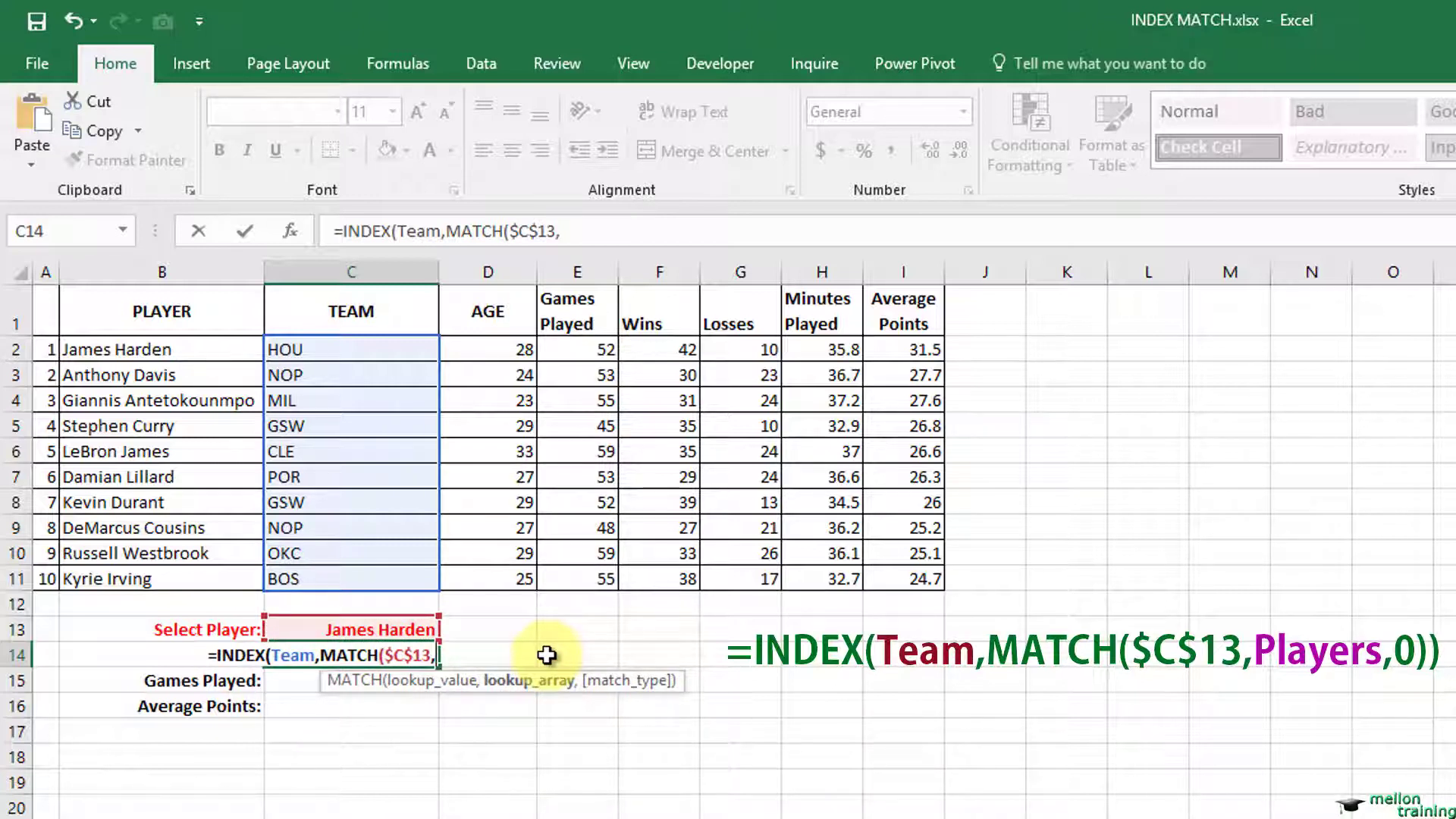
text(pla)
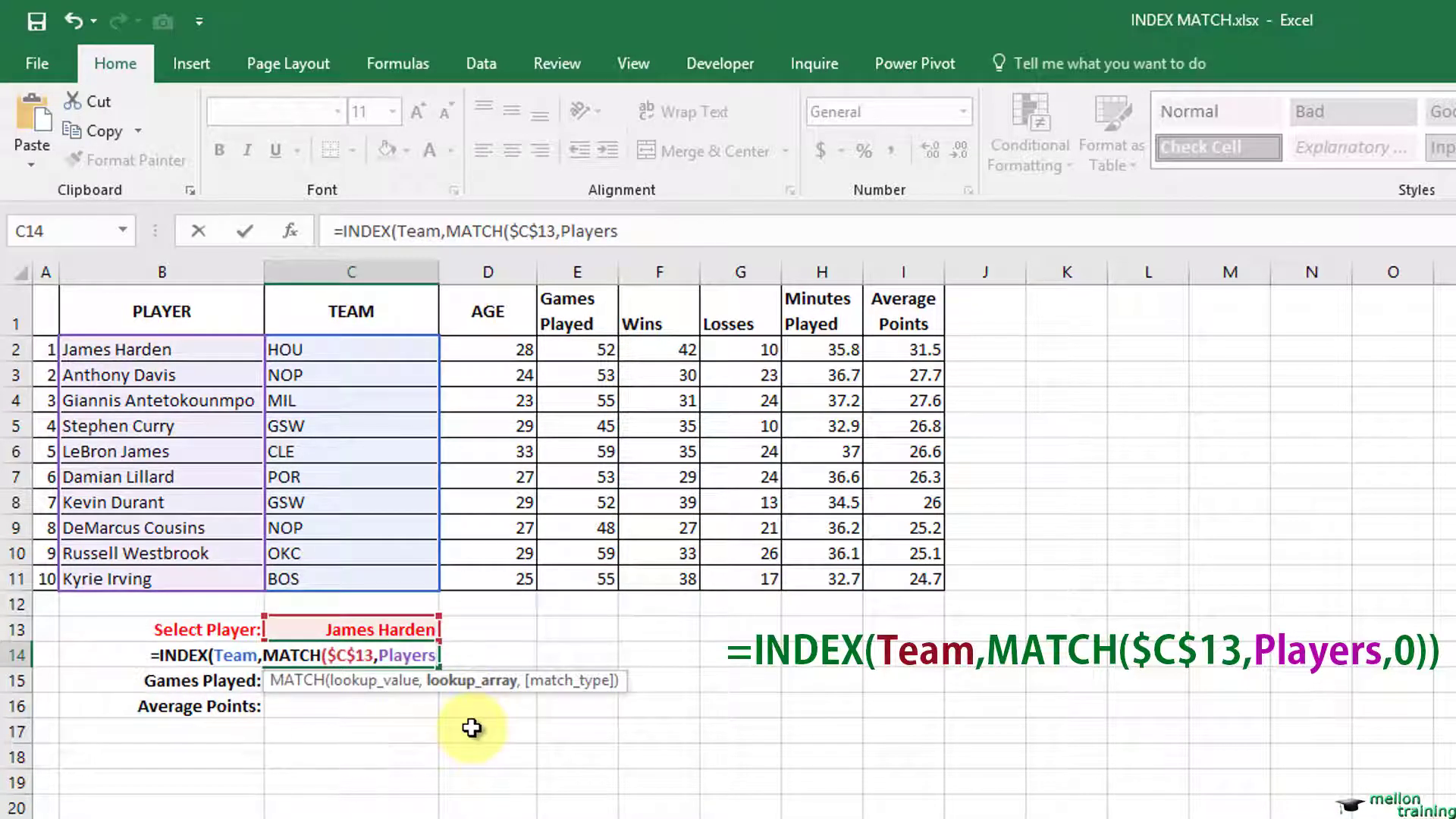
text(,)
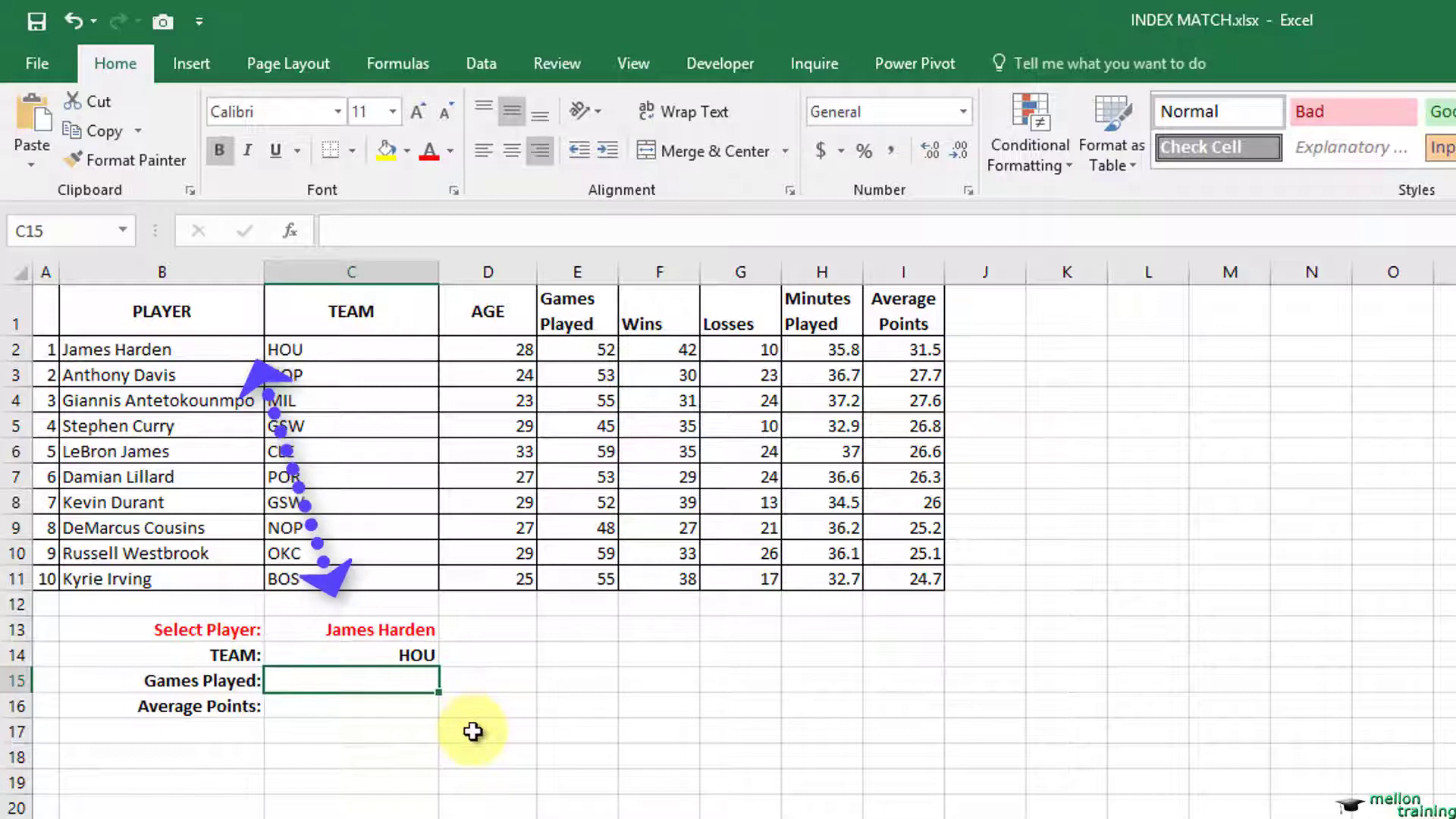
- Switch the C13 player to Kevin Durant so the team lookup shows GSW
click(380, 629)
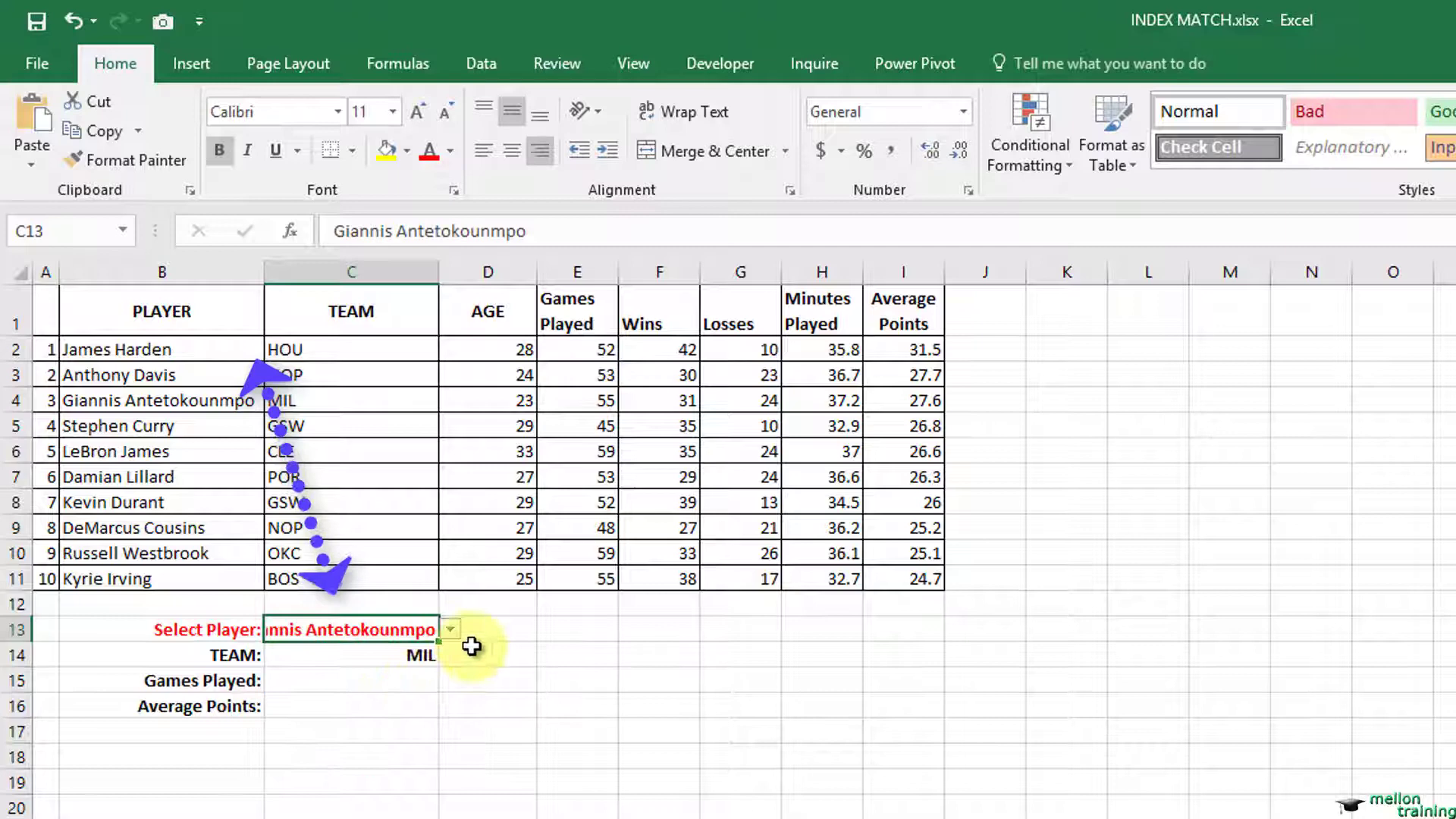
click(449, 628)
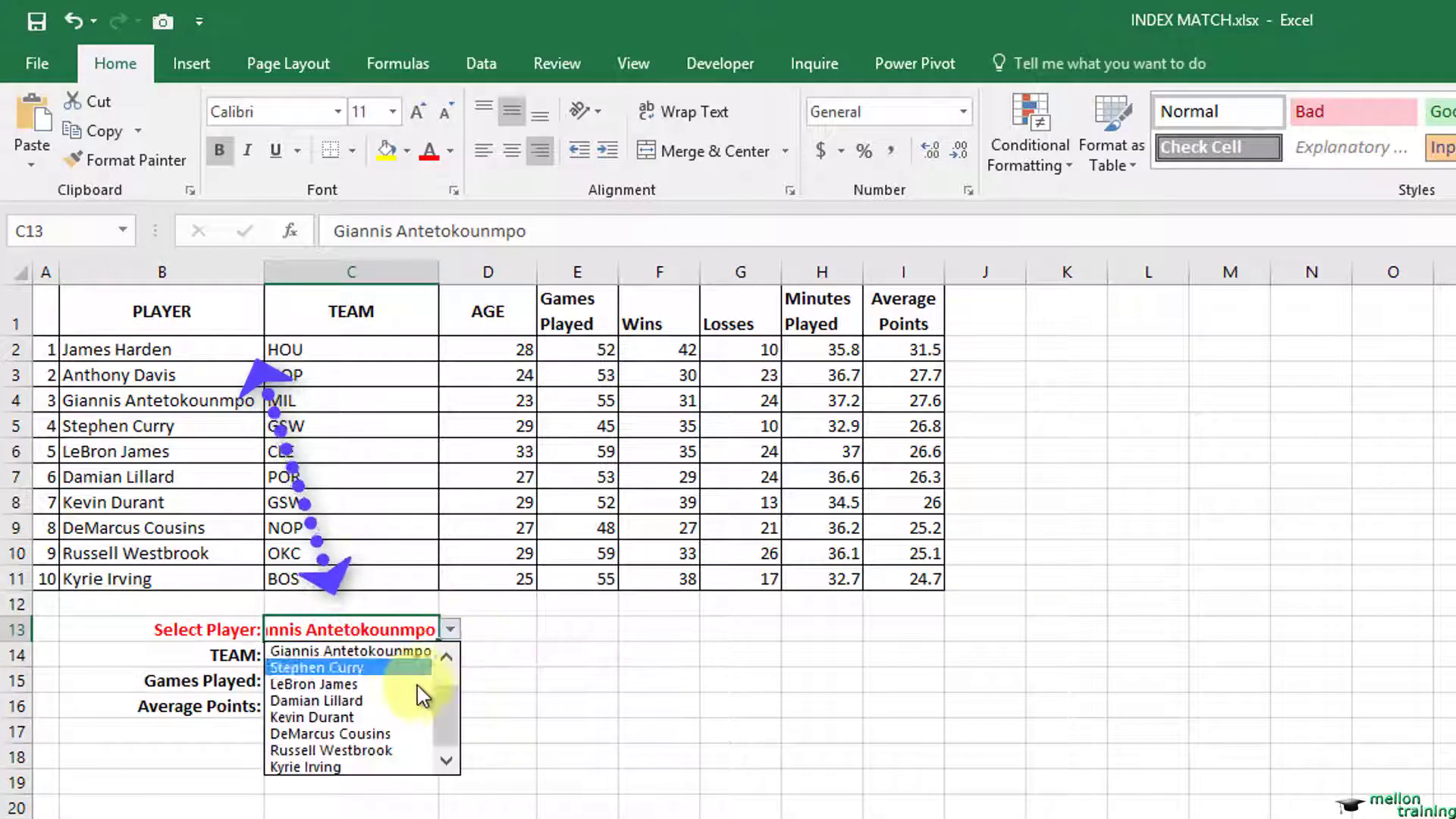
click(314, 717)
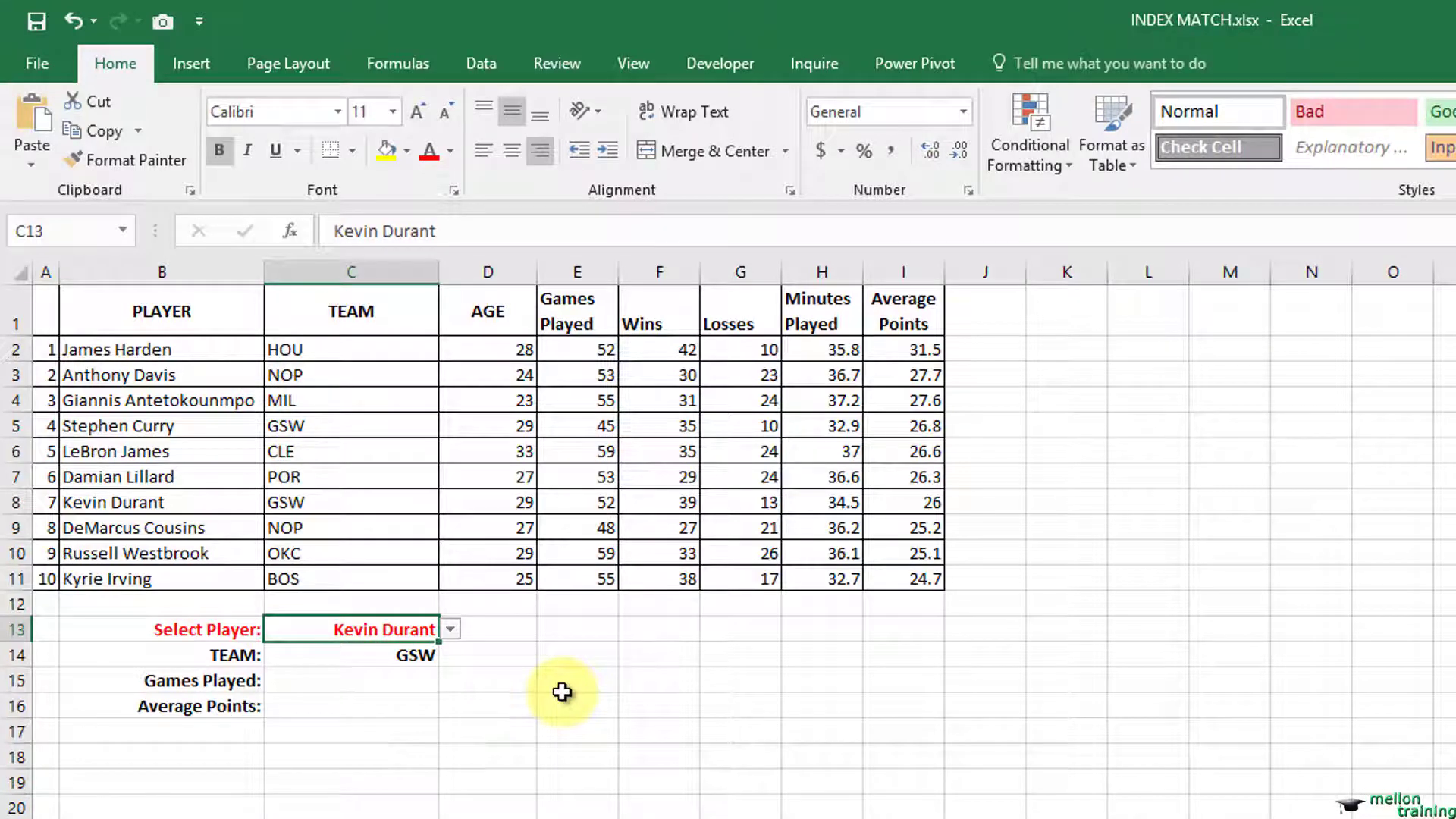
click(351, 654)
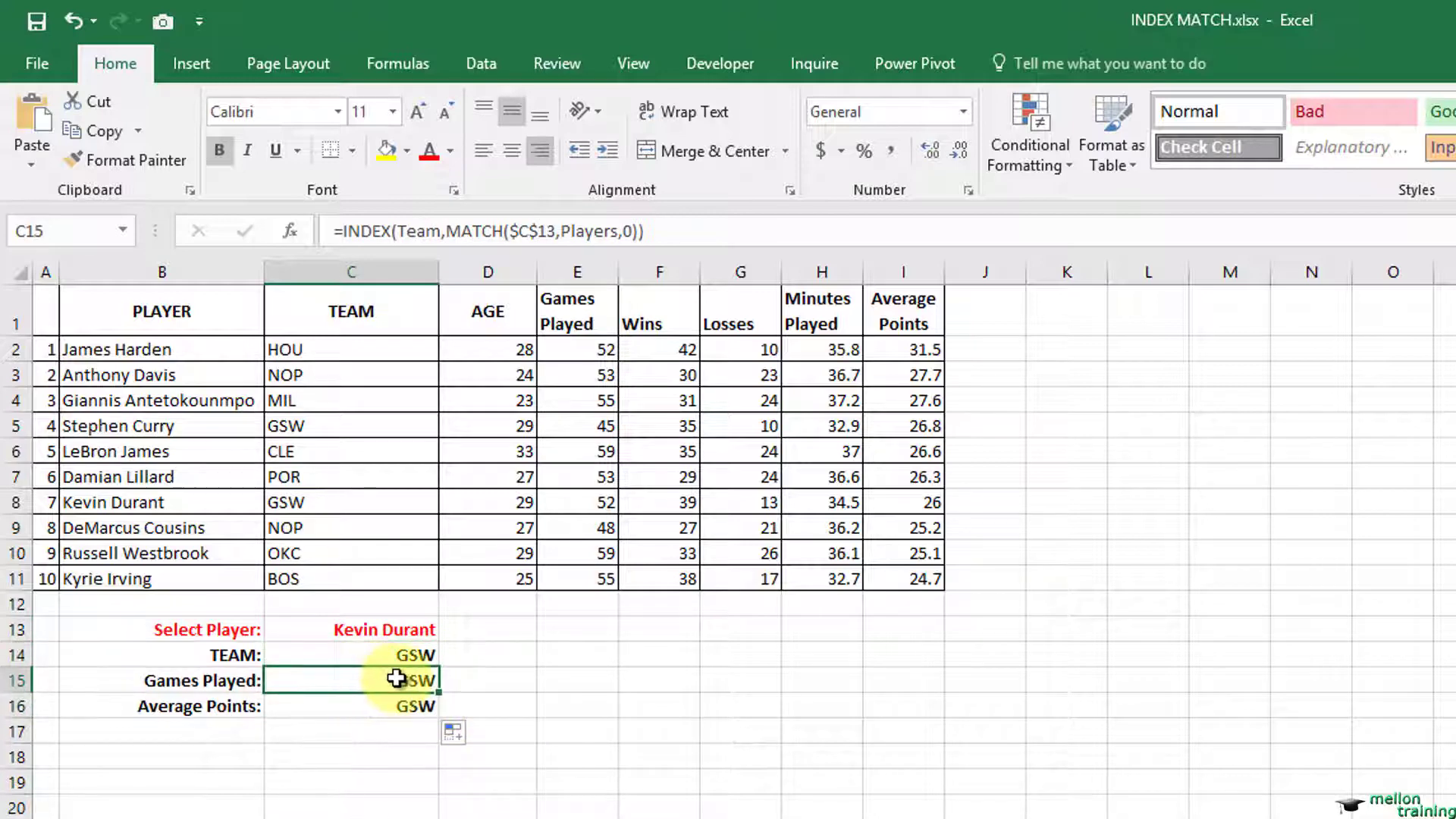
- Edit the copied C15 and C16 formulas to index GP and AP, giving 52 and 26
double_click(351, 679)
text(G)
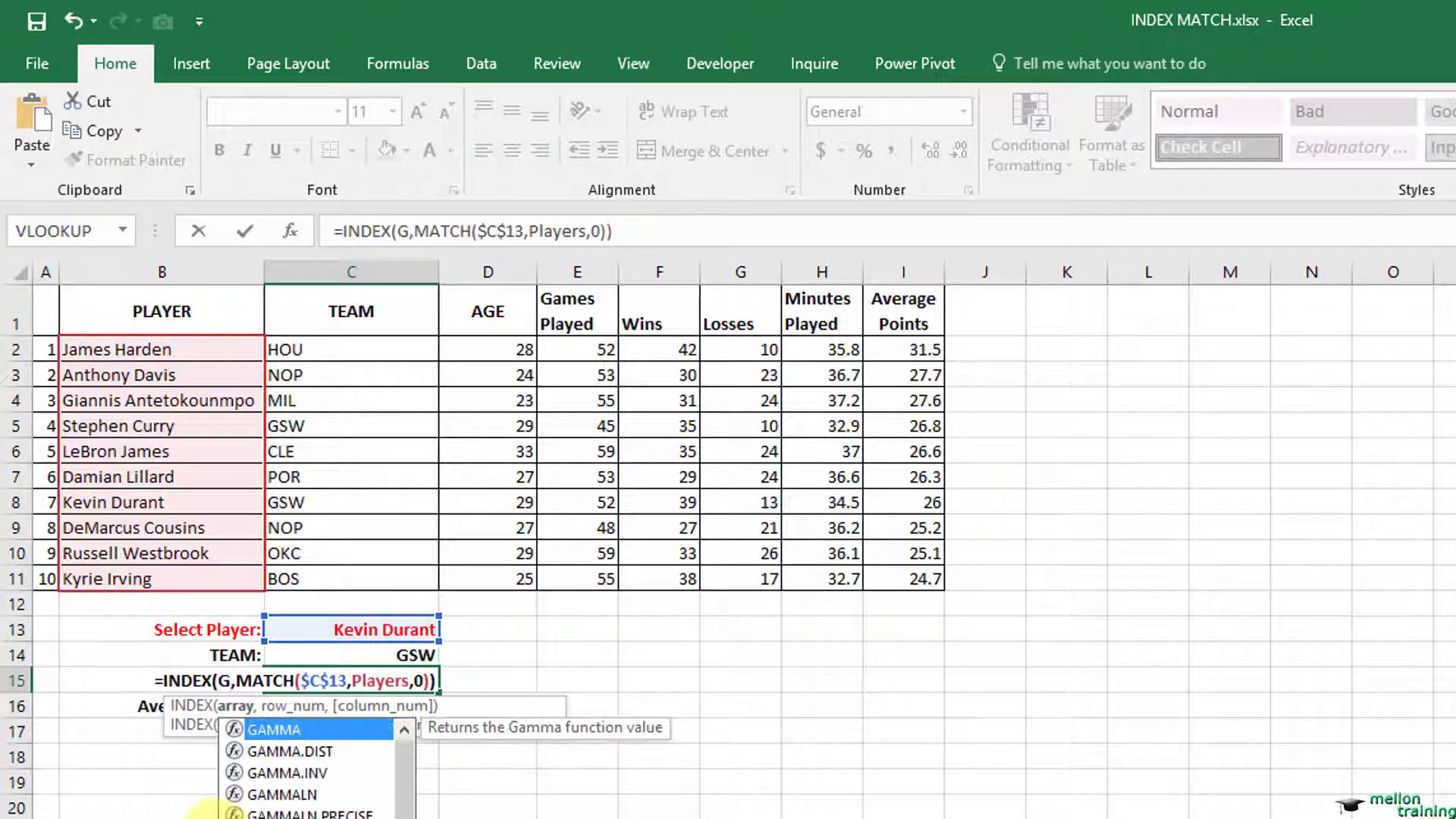
text(Players,0)))
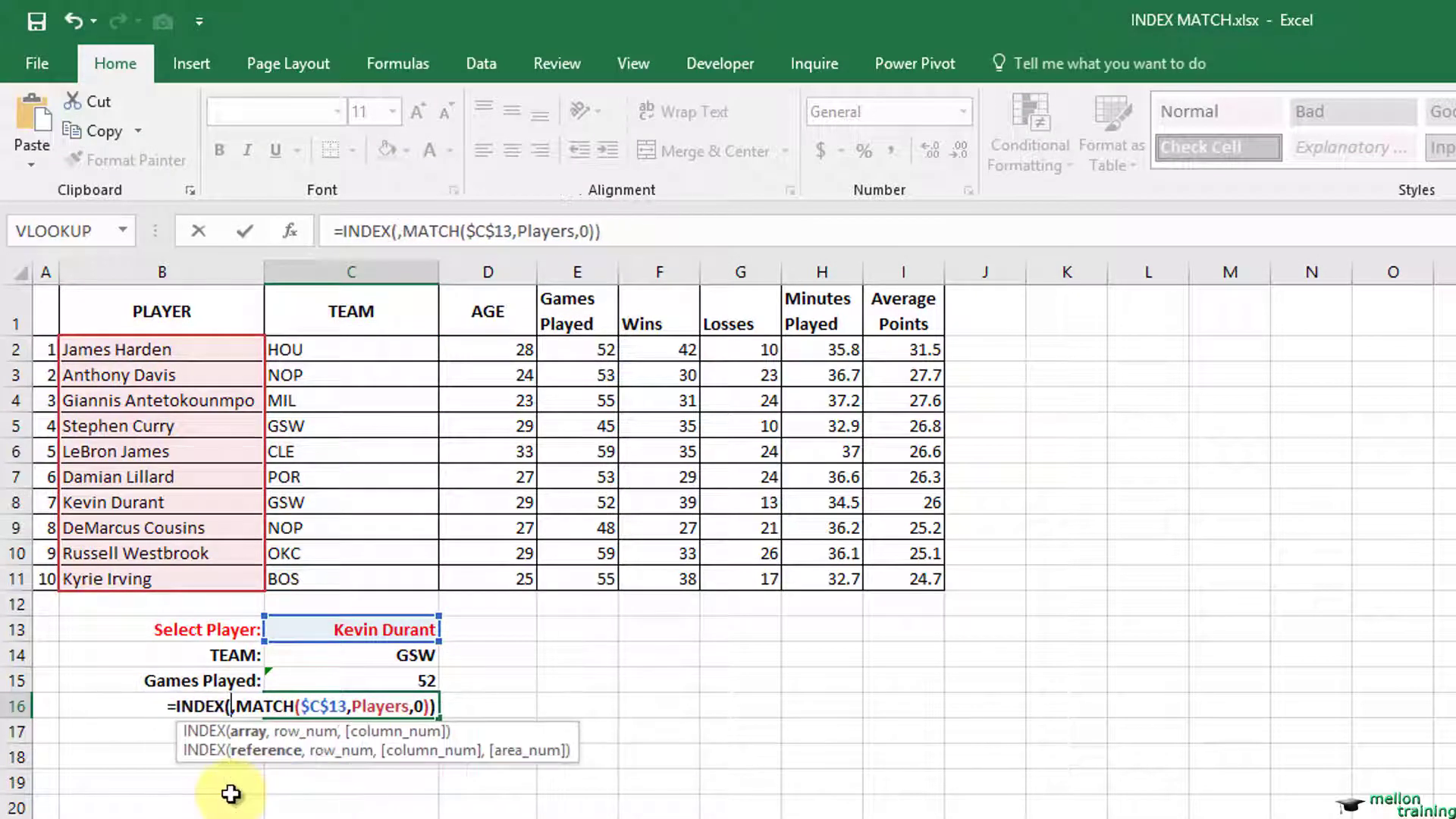
text(AP)
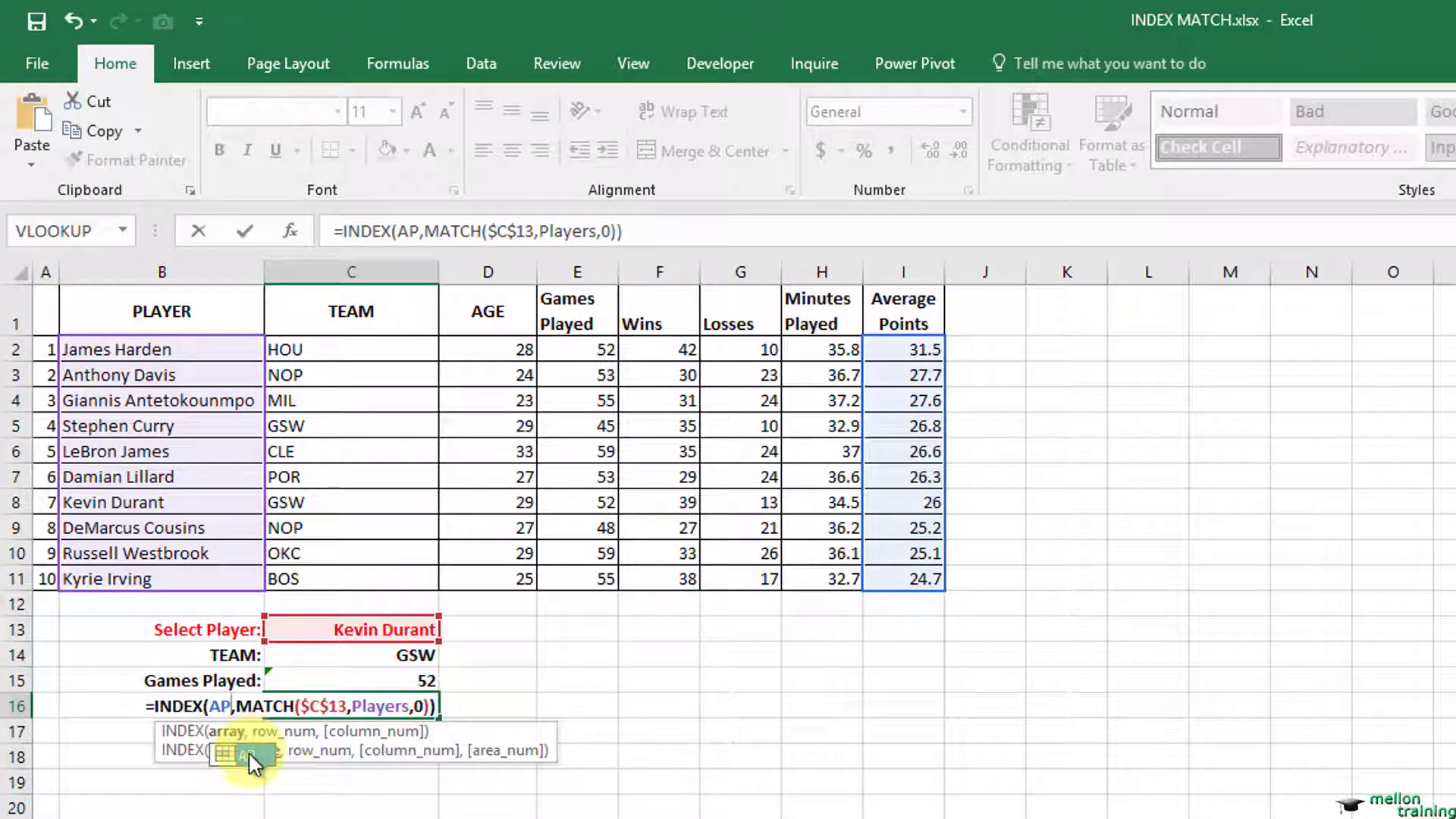
mouse_move(532, 708)
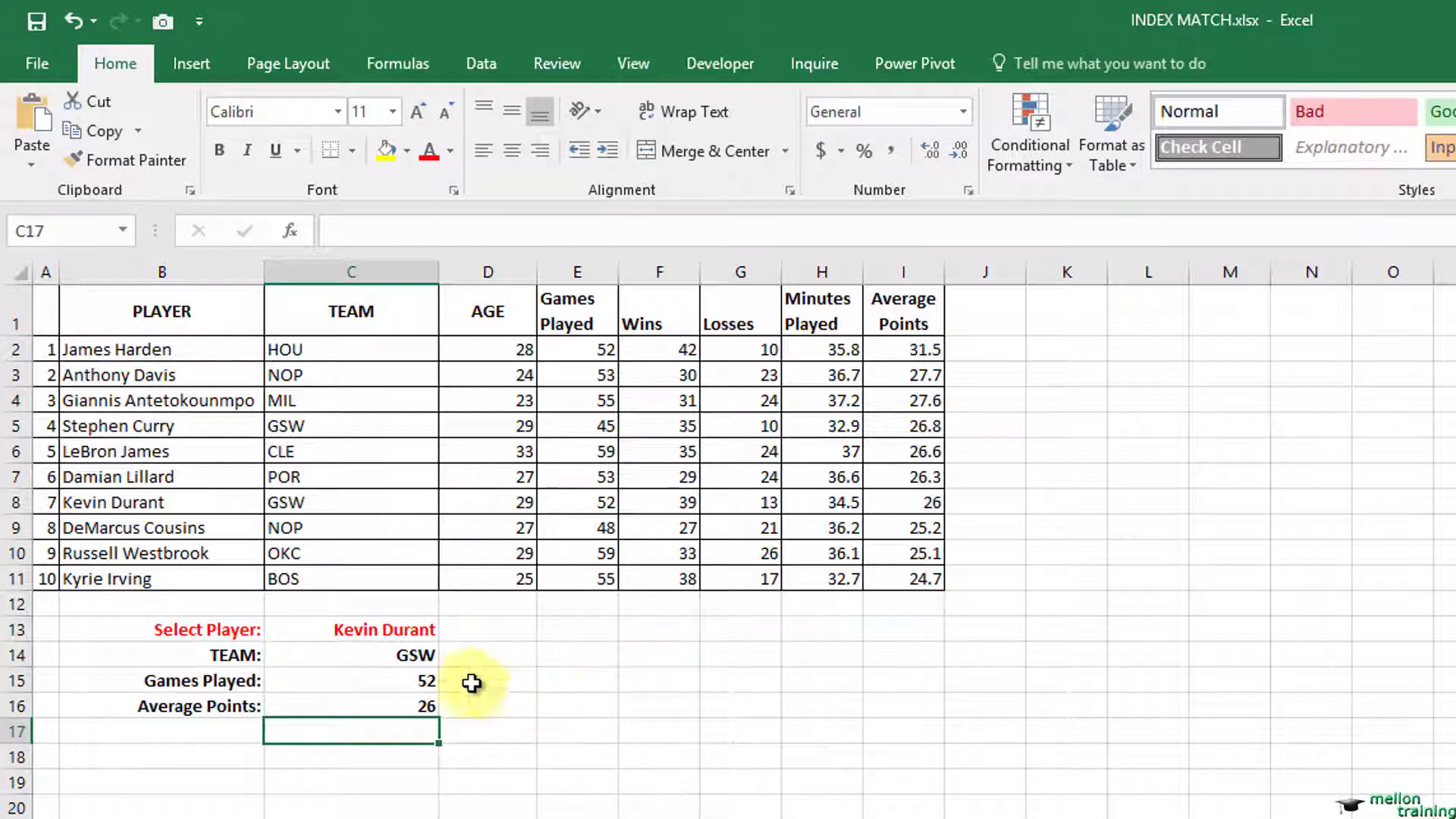
- Pick LeBron James in C13, updating lookups to CLE, 59 games and 26.6 points
click(351, 629)
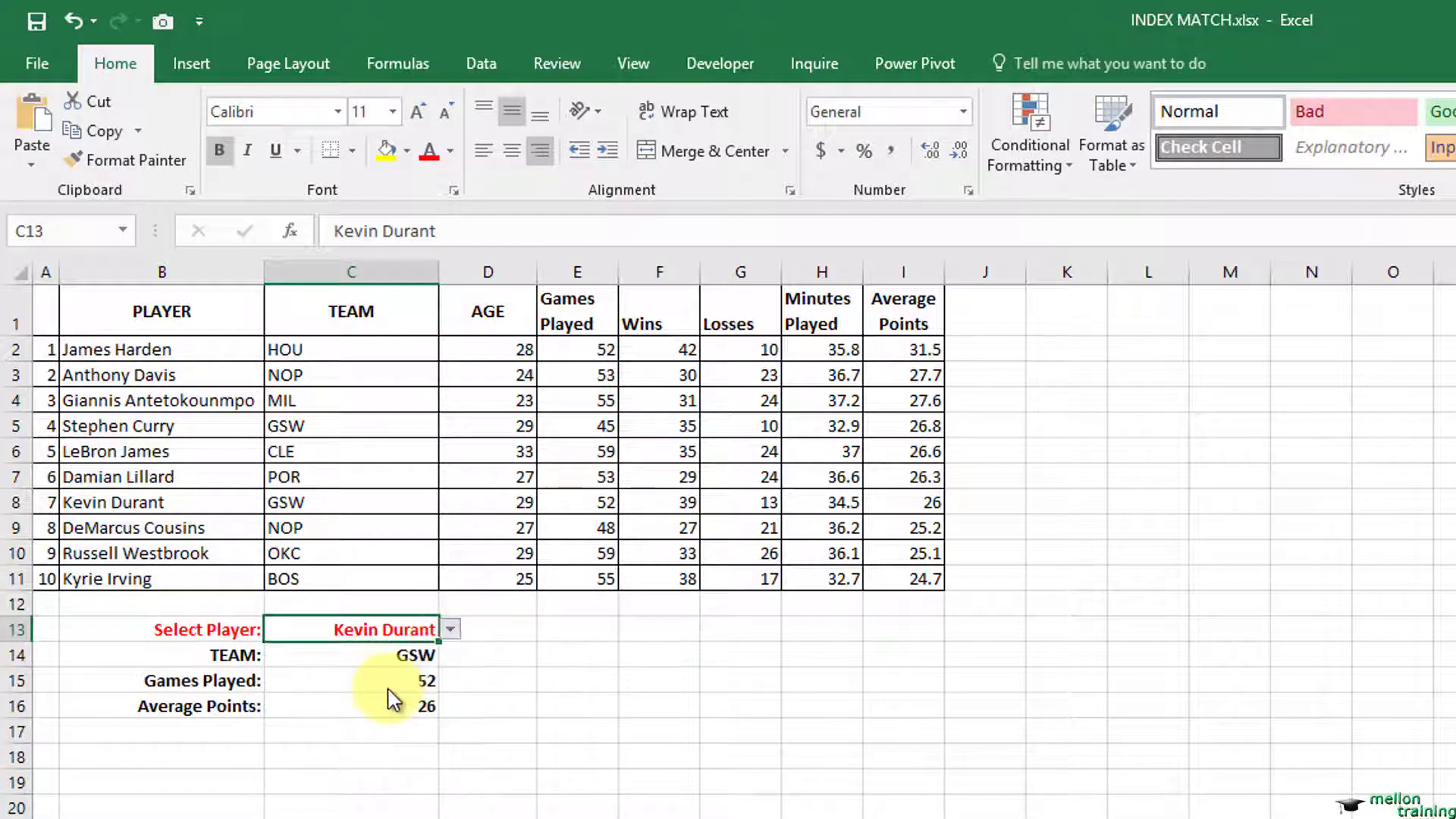
click(352, 628)
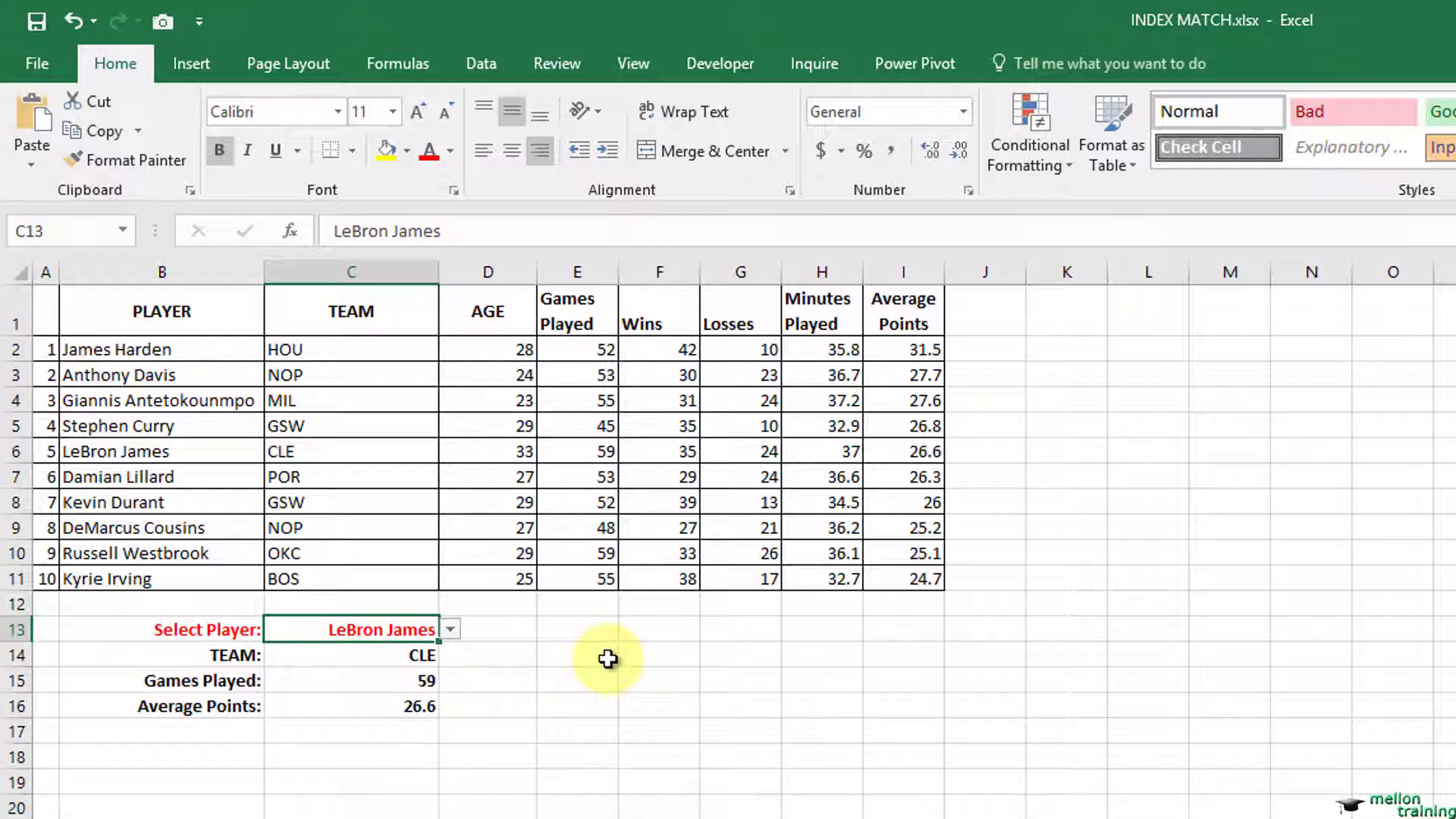